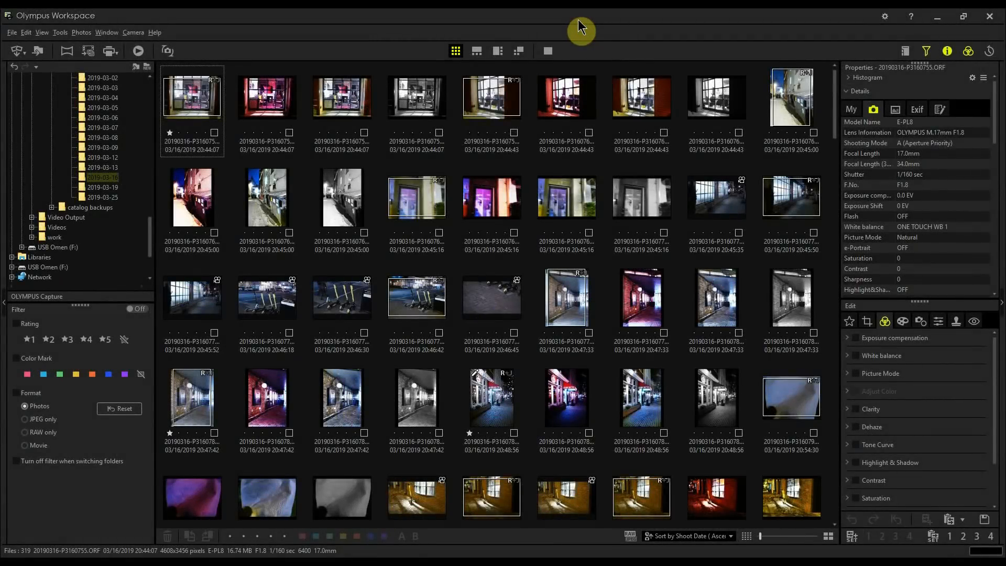
mouse_move(183, 45)
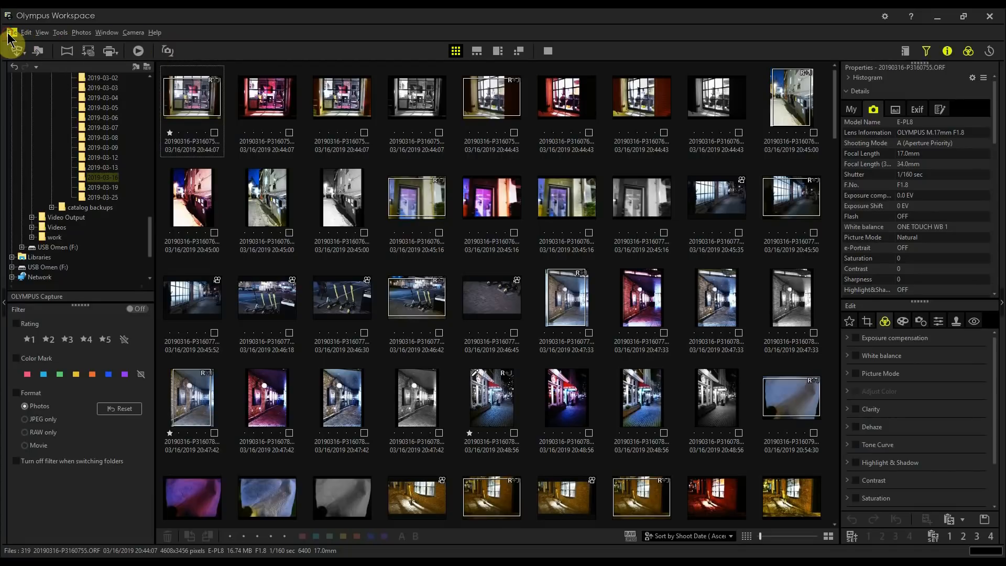
Show the 2019-03-16 folder's window photo large with a filmstrip of thumbnails
click(59, 33)
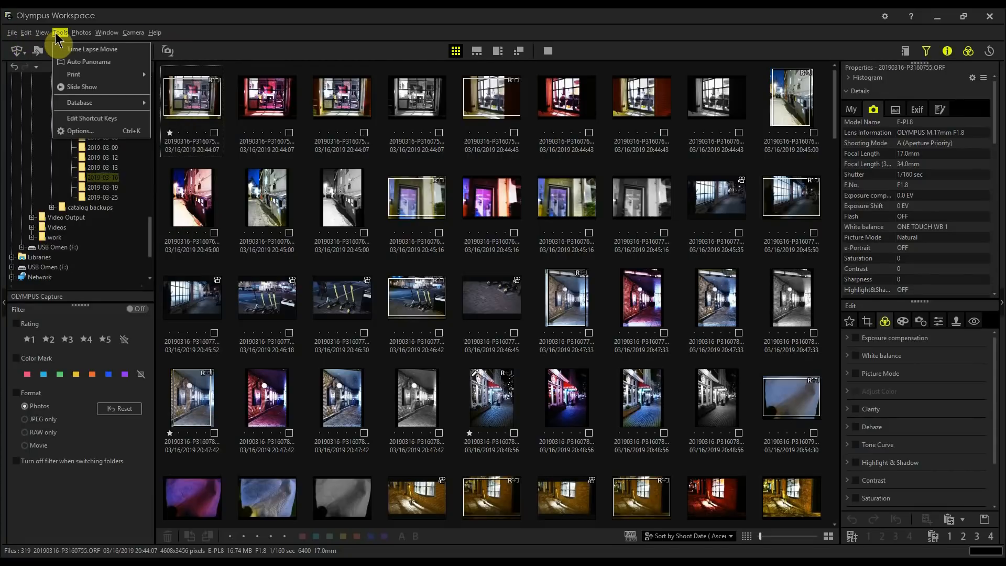
click(107, 32)
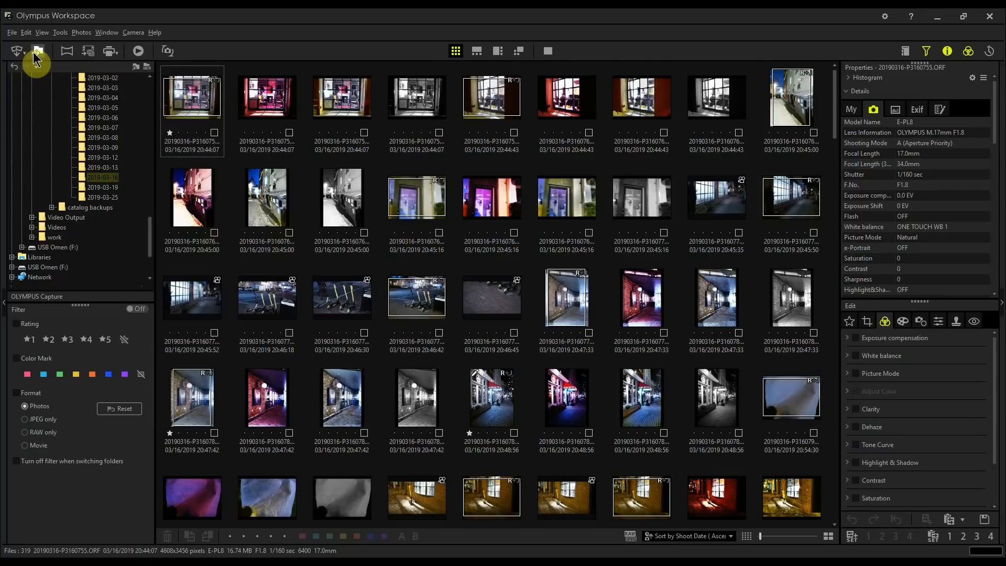
mouse_move(36, 52)
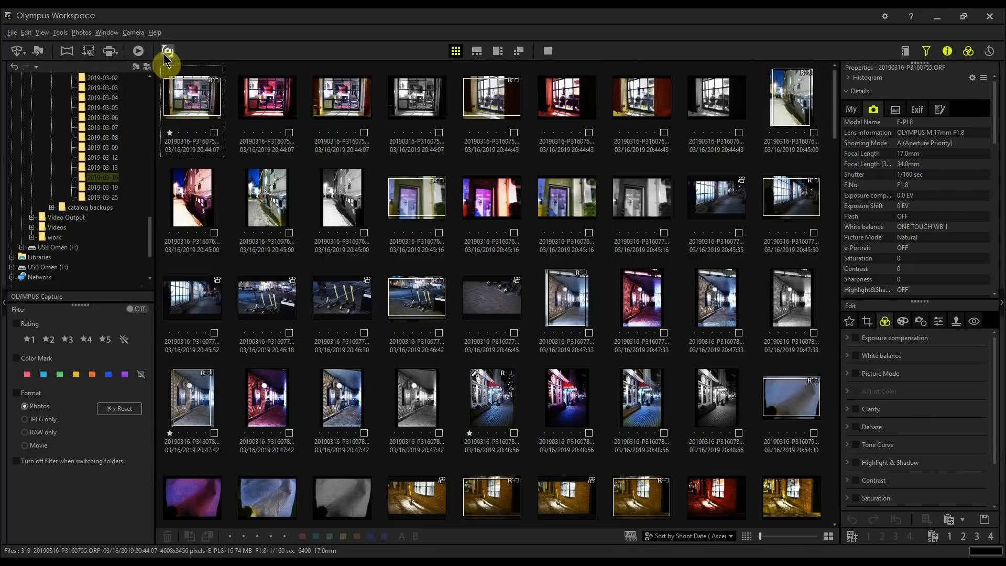
mouse_move(353, 60)
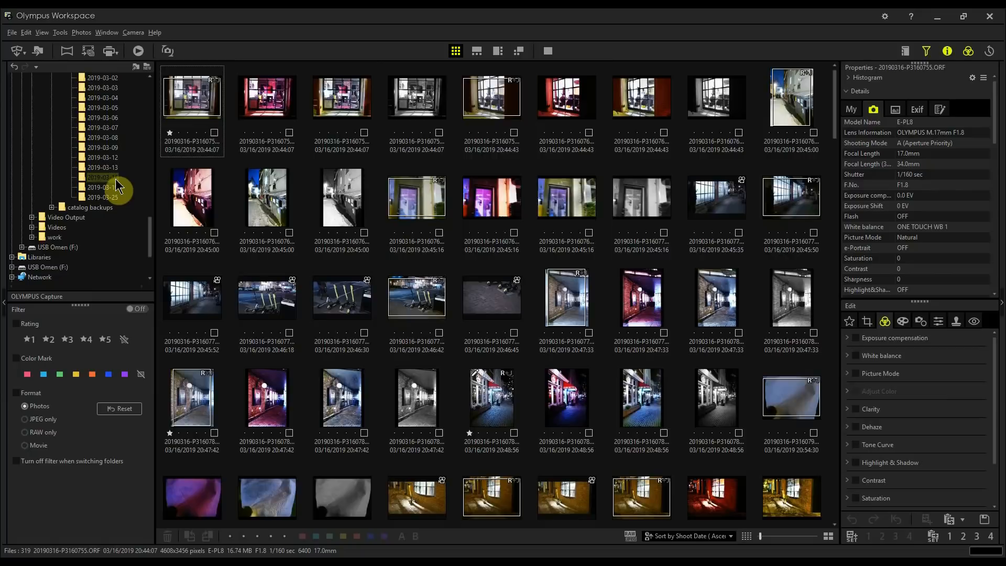
click(103, 186)
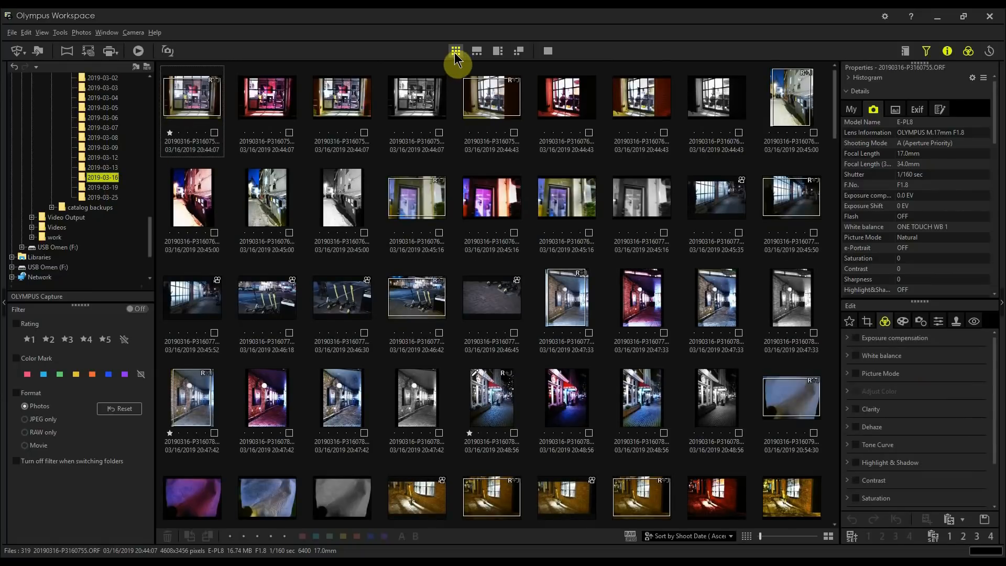
mouse_move(422, 122)
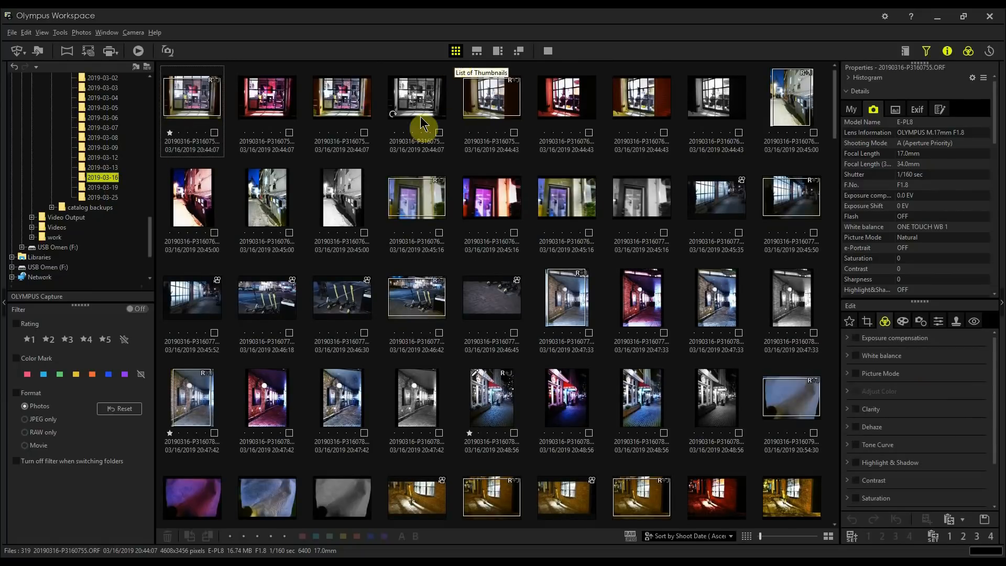
scroll(down, 3)
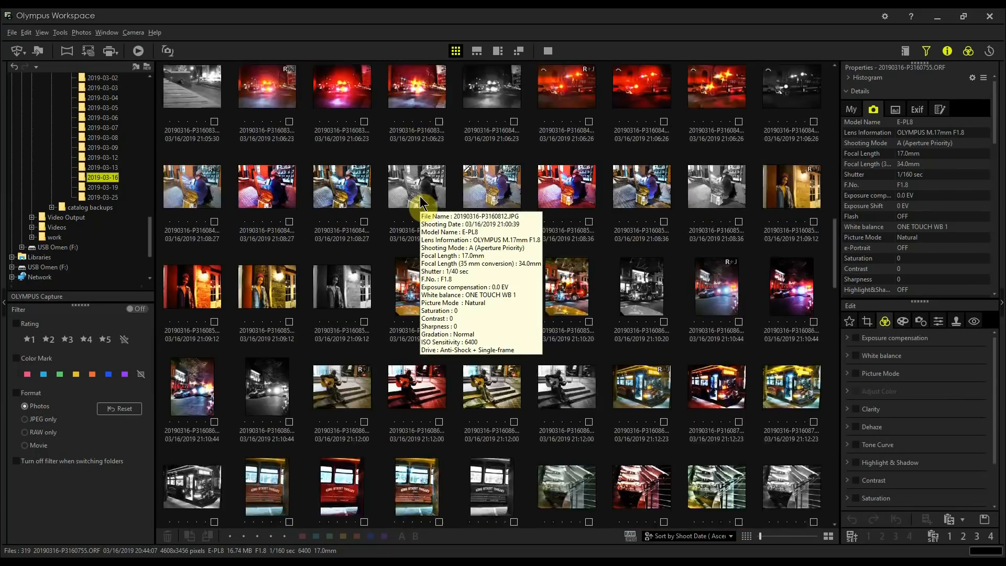
mouse_move(416, 198)
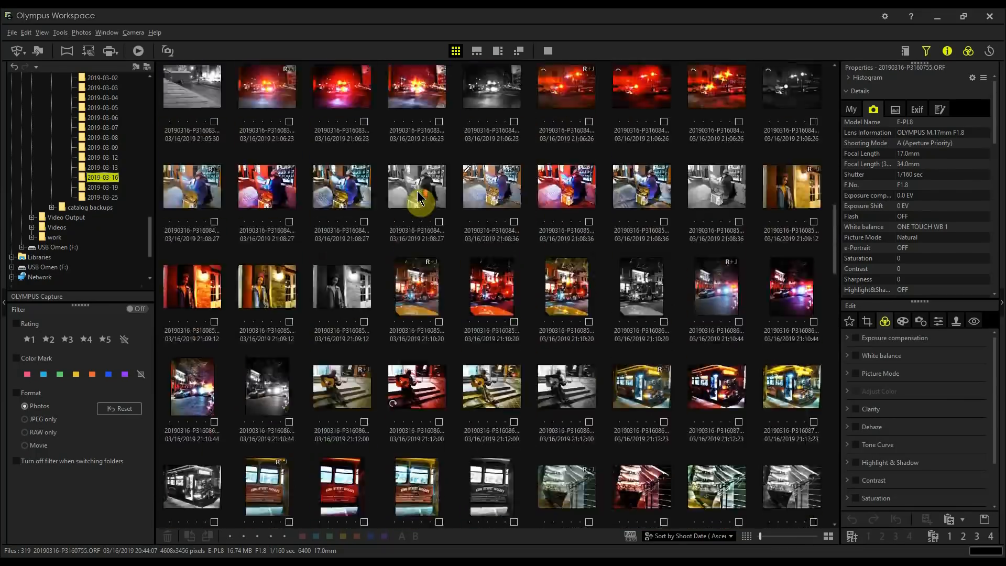
click(476, 51)
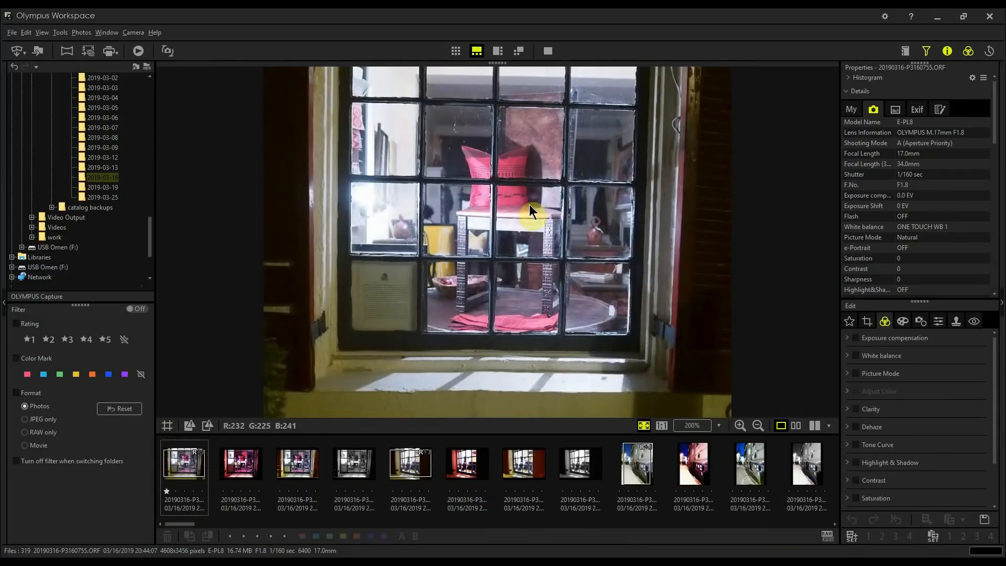
mouse_move(526, 250)
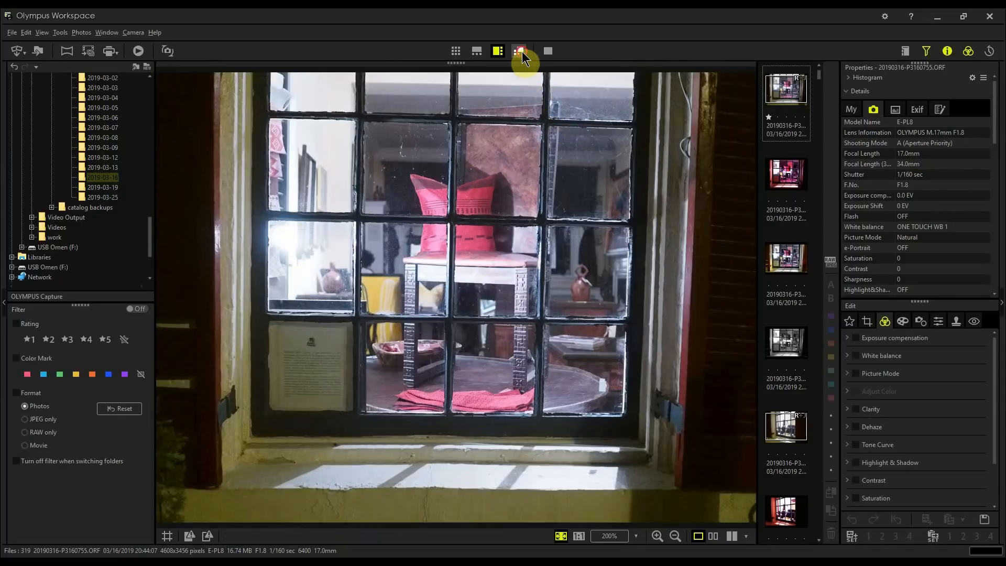
Pop the window photo out into a floating preview window over the thumbnail grid
click(519, 50)
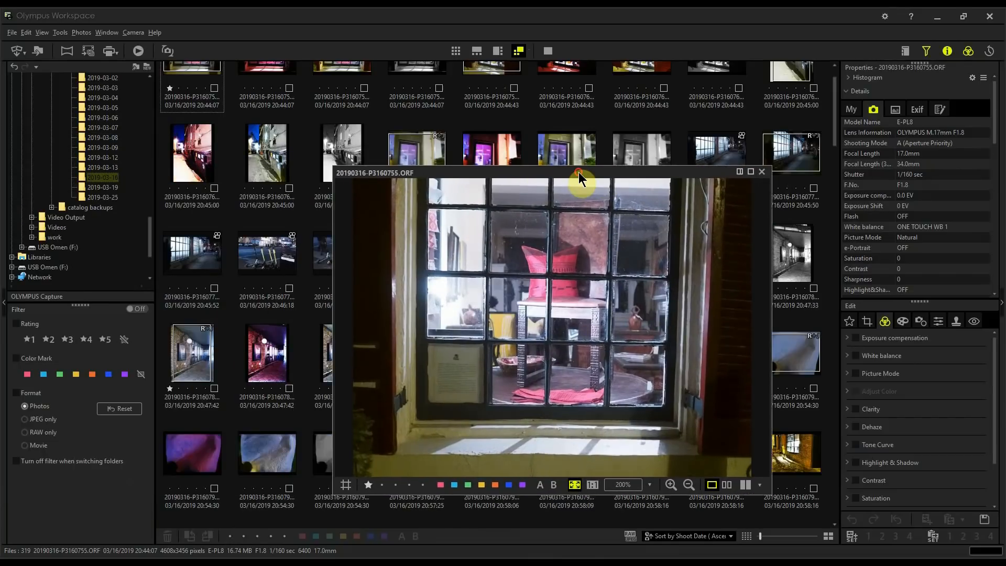
mouse_move(583, 179)
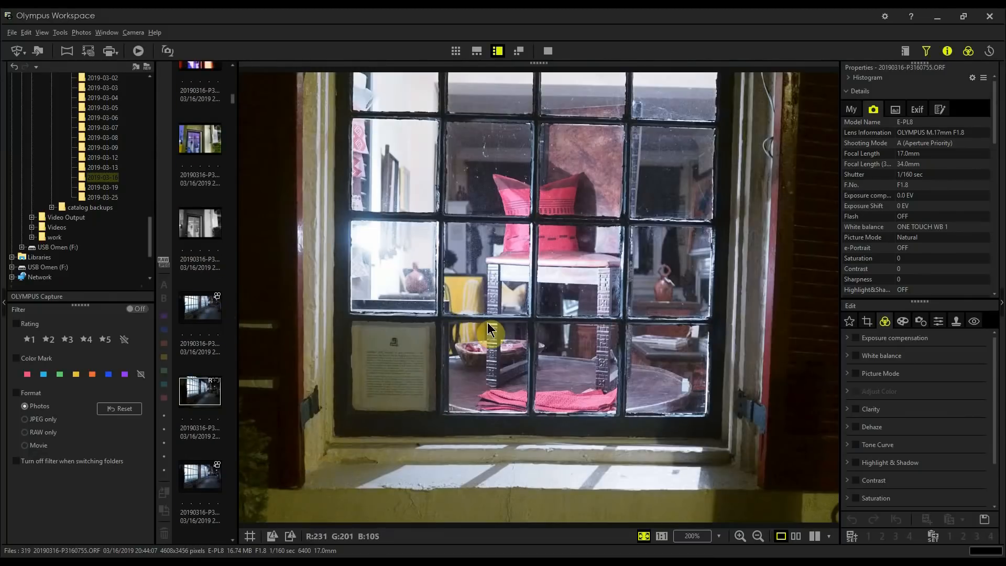
mouse_move(539, 311)
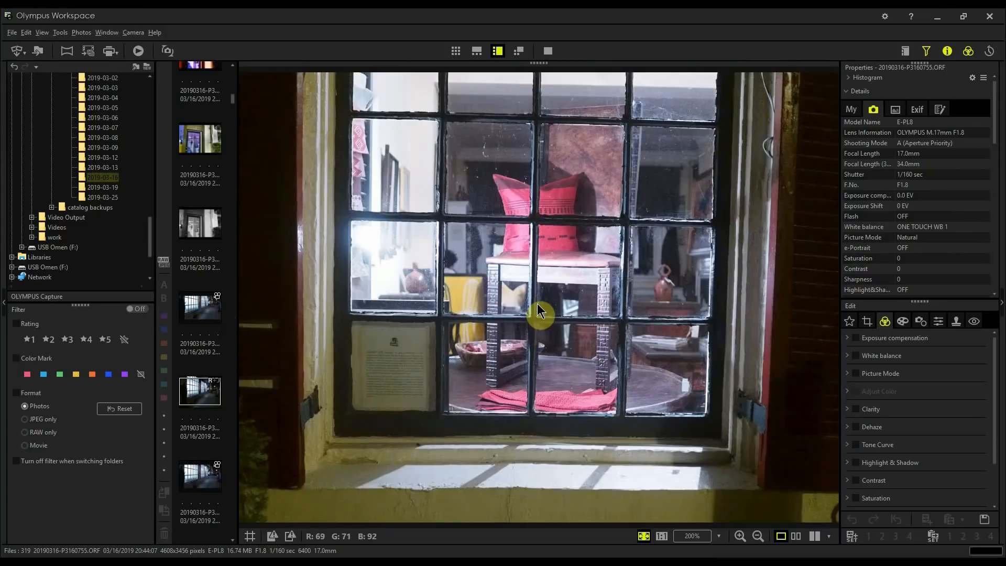
Return to the full thumbnail grid of the March 16 photos
click(455, 50)
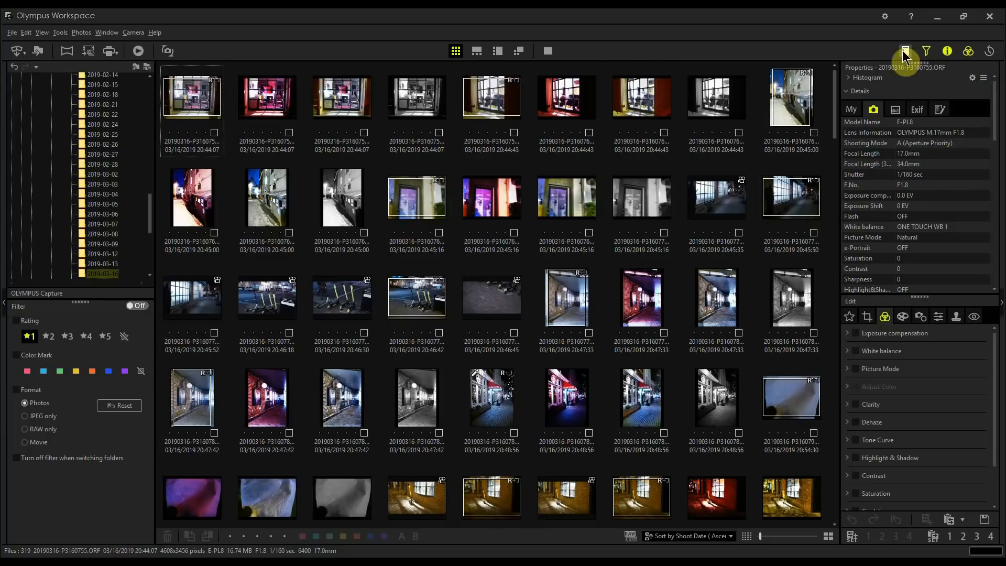
mouse_move(904, 52)
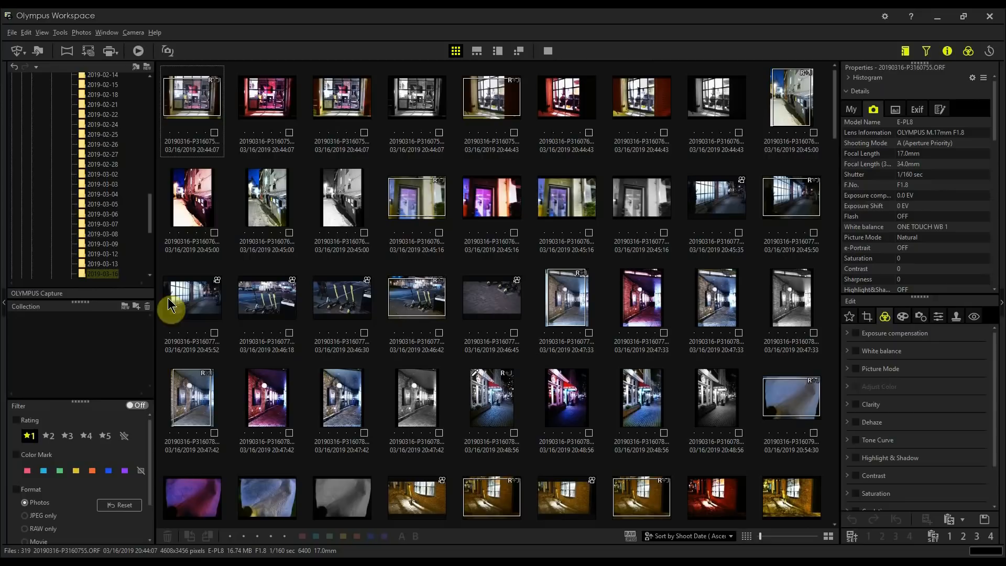
mouse_move(76, 335)
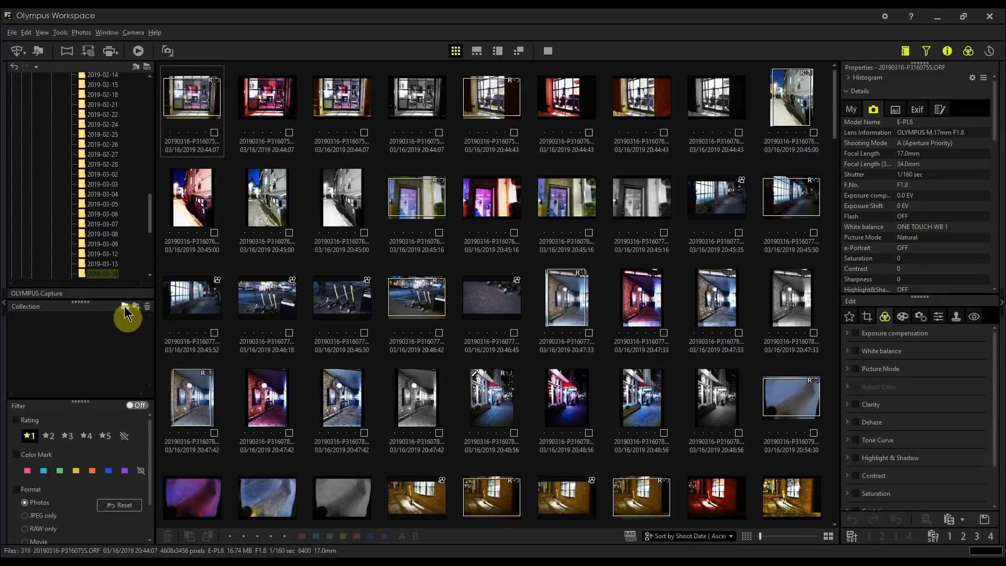
Create a new collection named 'Windows shots' in the Collection panel
click(126, 307)
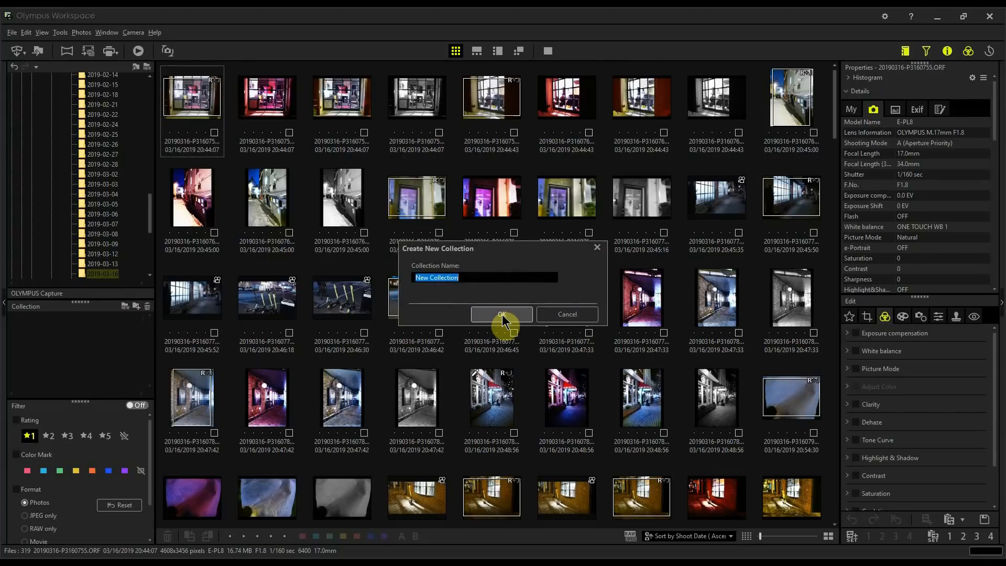
text(Windows)
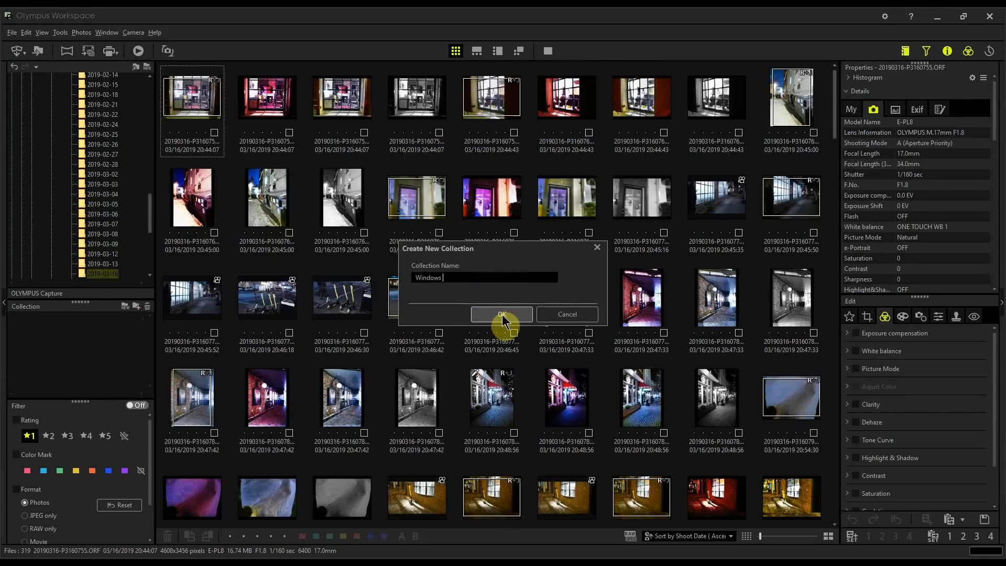
click(502, 315)
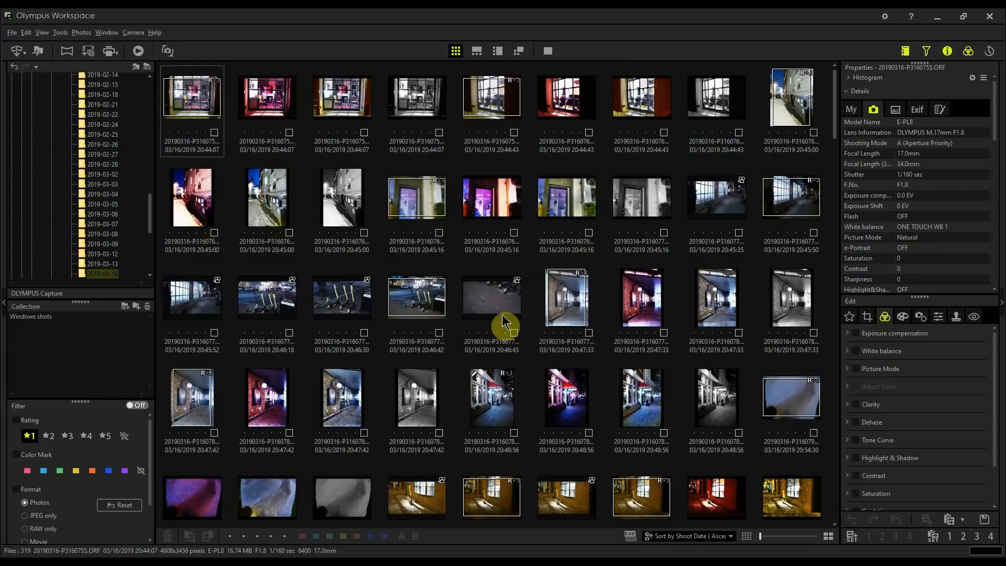
mouse_move(152, 330)
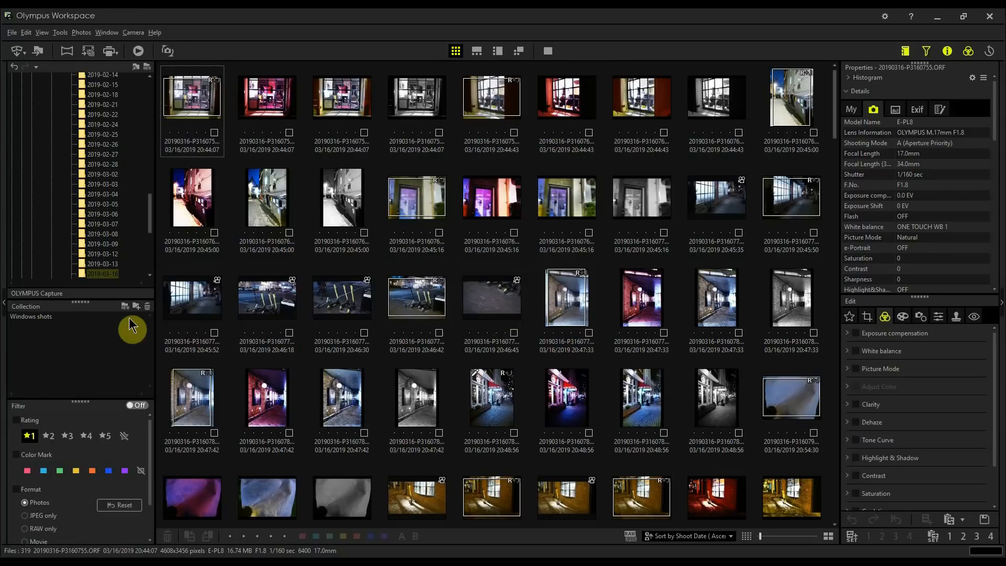
mouse_move(268, 315)
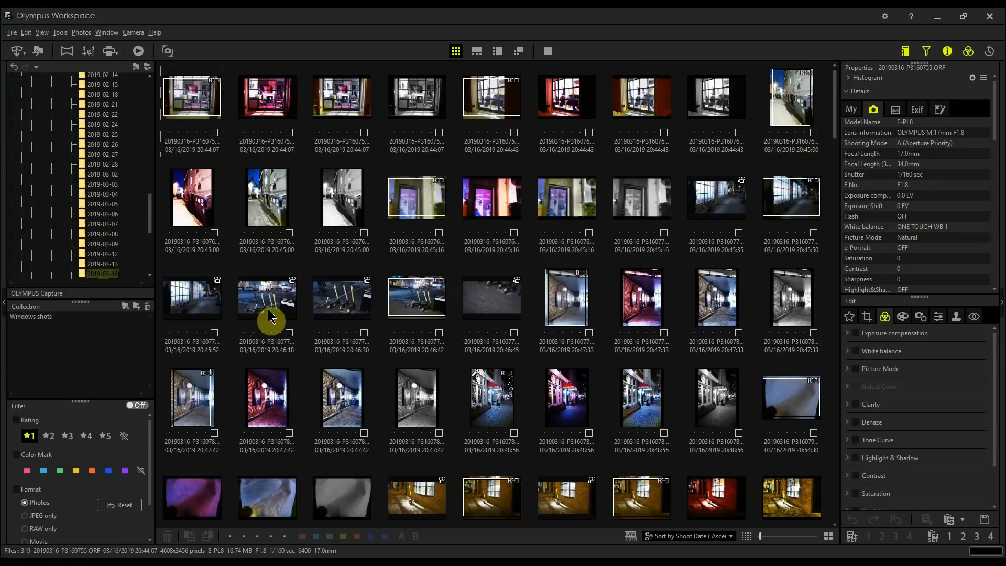
mouse_move(154, 211)
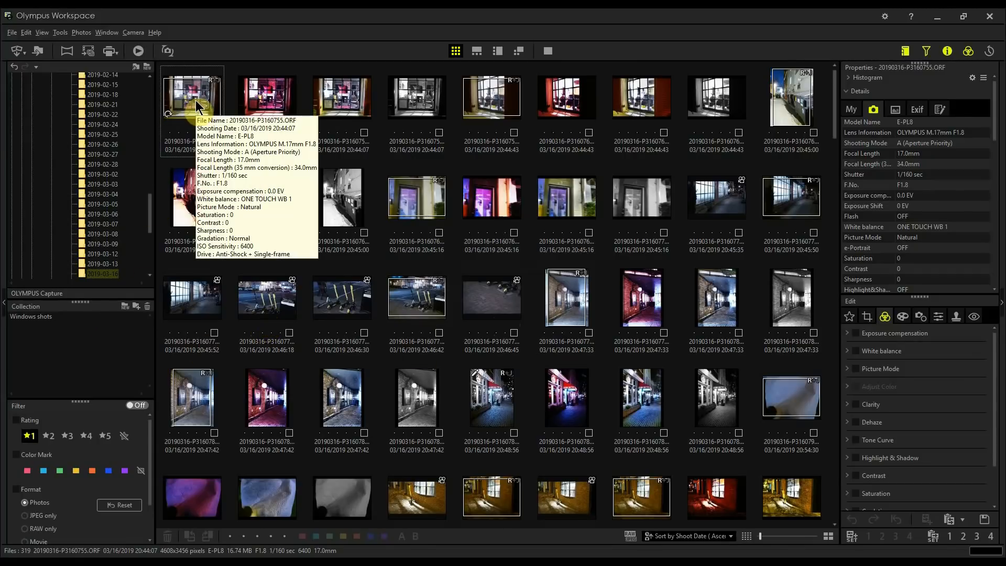
Add the bus window photo from the 2019-03-16 folder to the Windows shots collection
right_click(192, 97)
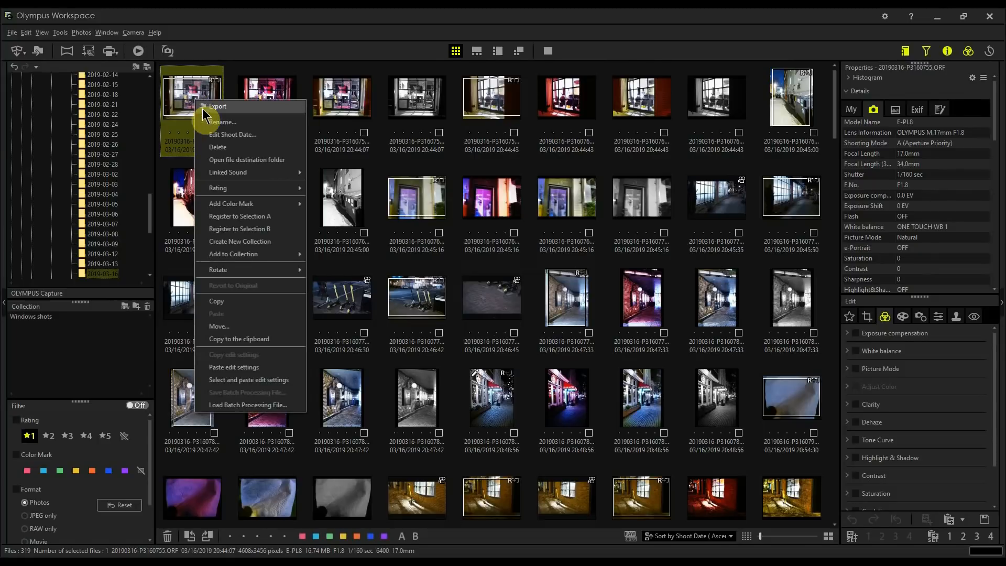
mouse_move(250, 254)
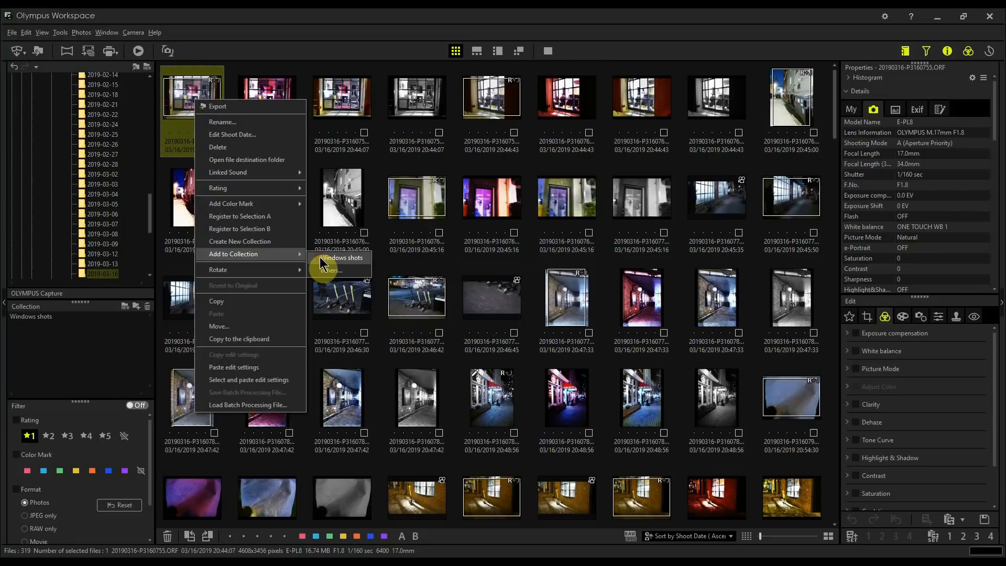
click(339, 261)
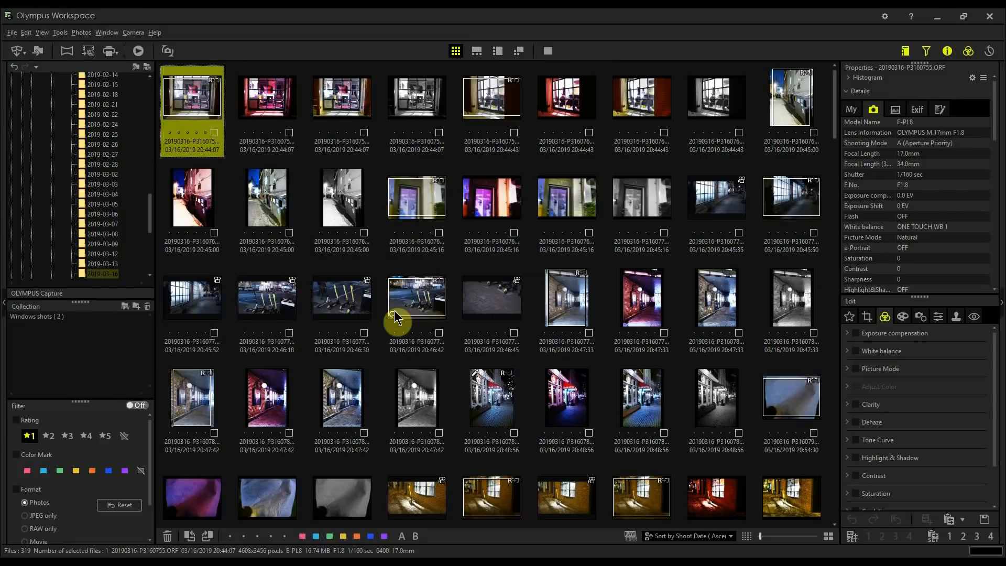
scroll(down, 3)
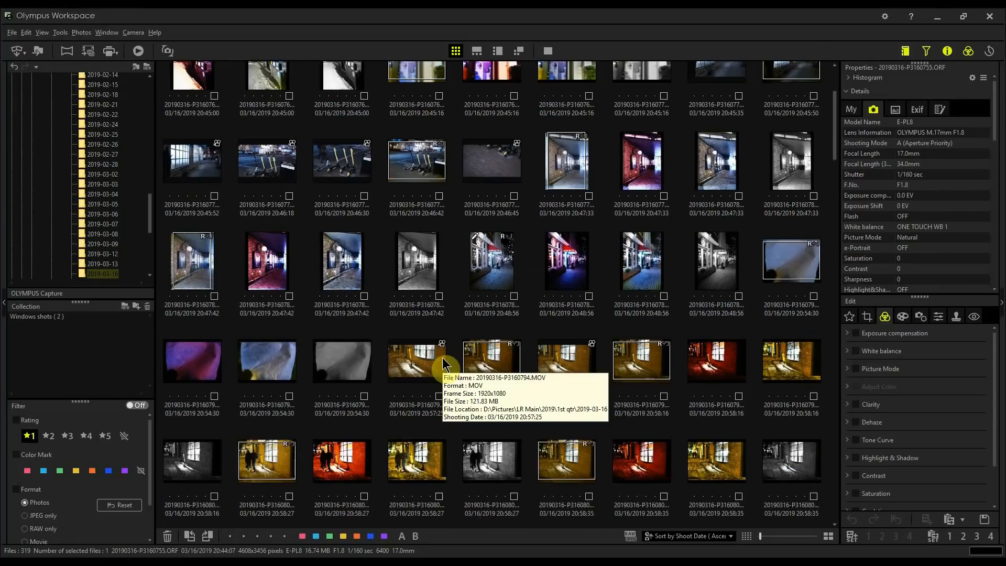
scroll(down, 3)
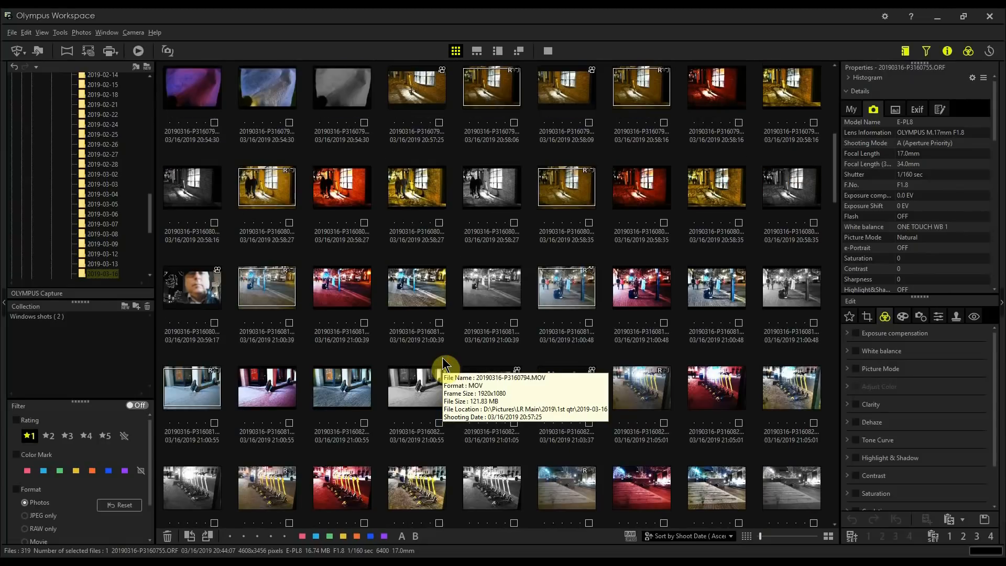
scroll(down, 3)
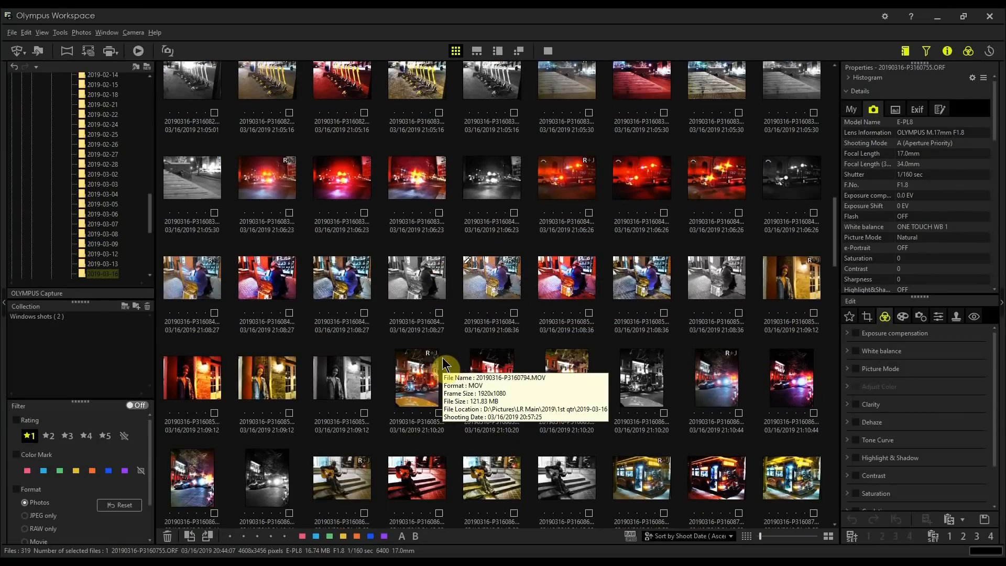
scroll(down, 3)
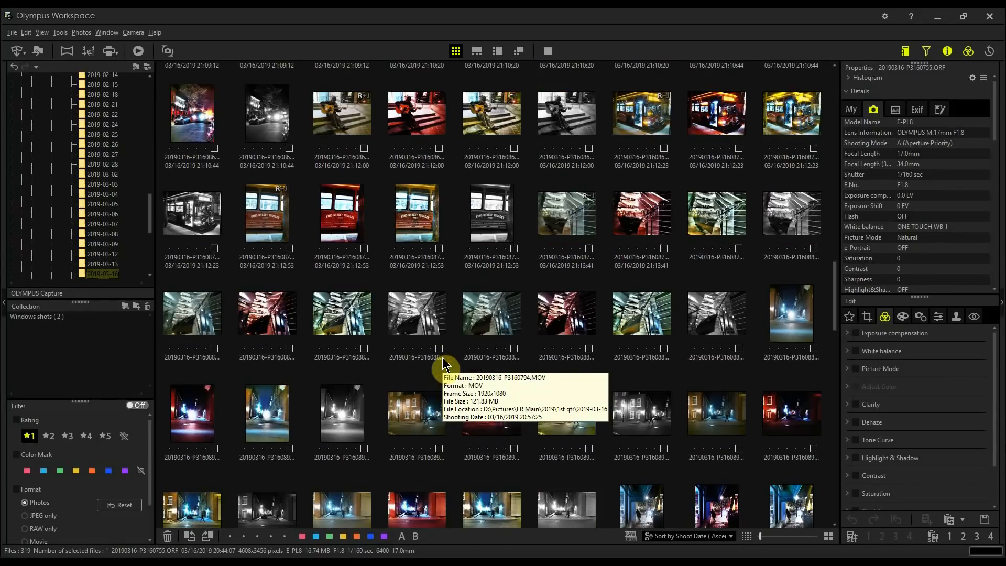
scroll(down, 3)
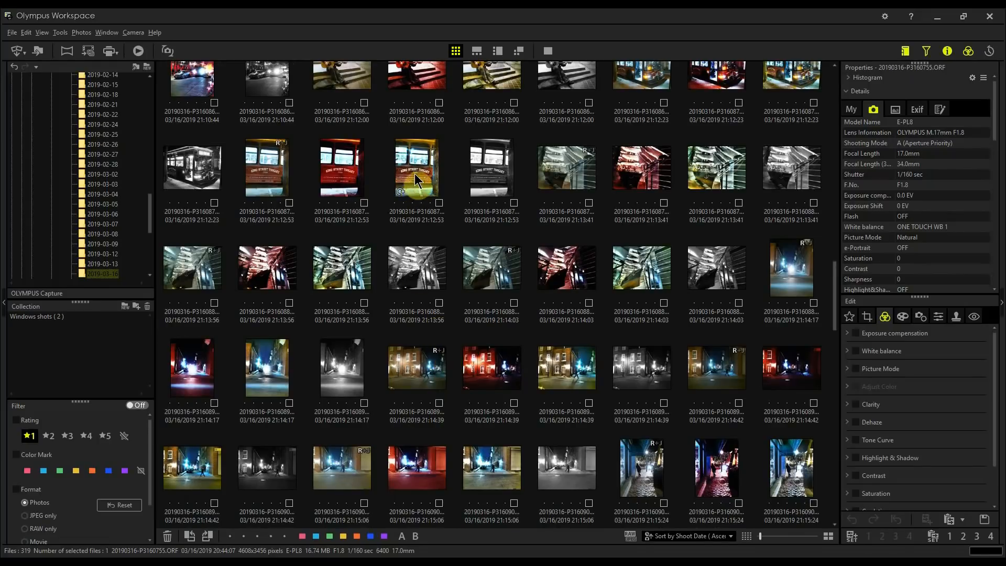
mouse_move(266, 169)
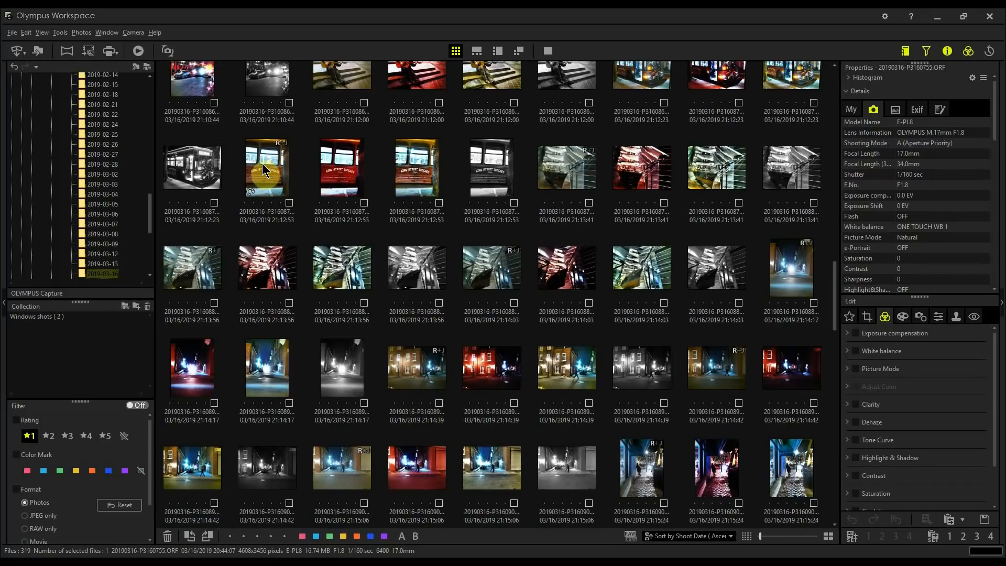
click(267, 168)
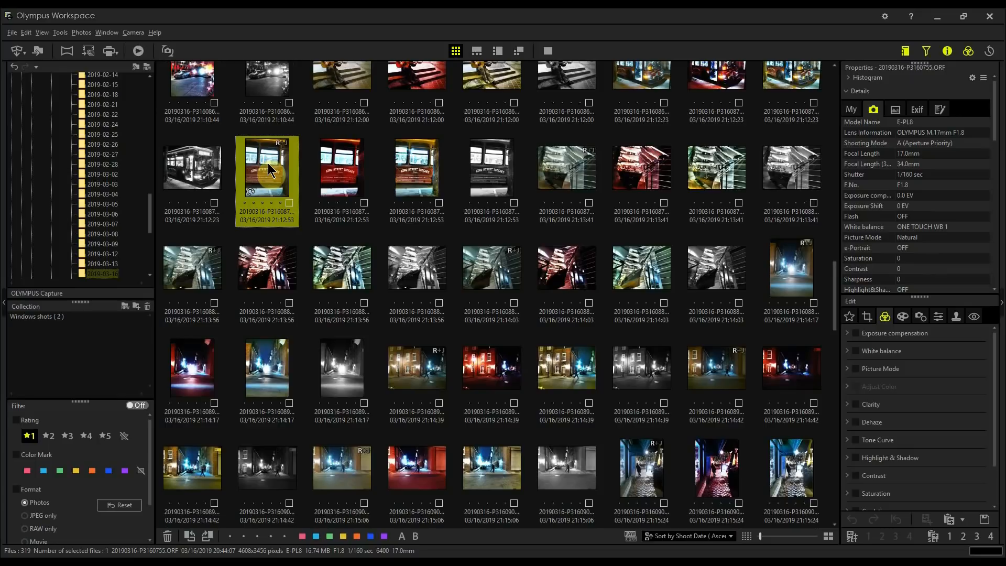
right_click(267, 166)
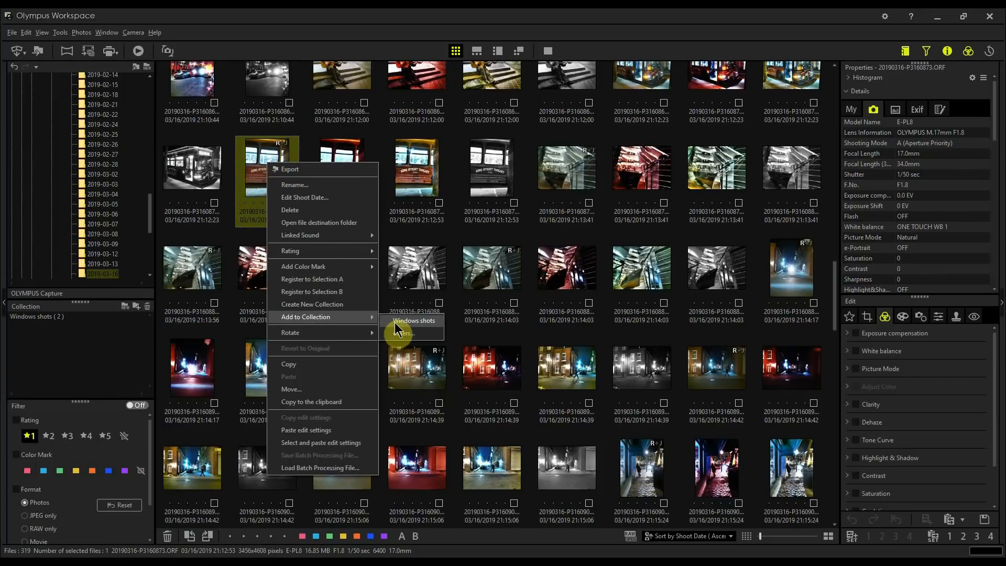
click(412, 322)
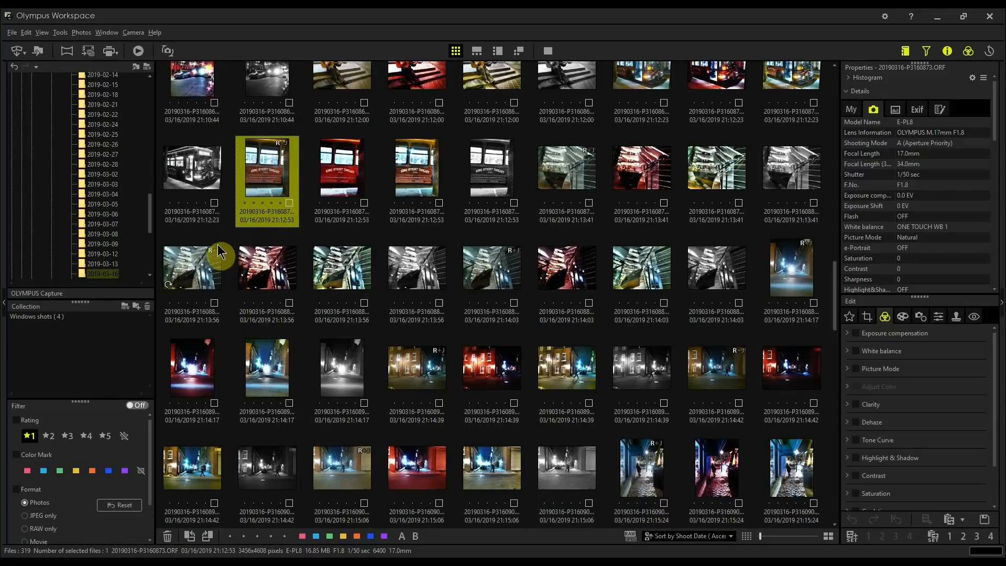
Add two window photos from the 2019-03-09 folder to the Windows shots collection
click(99, 244)
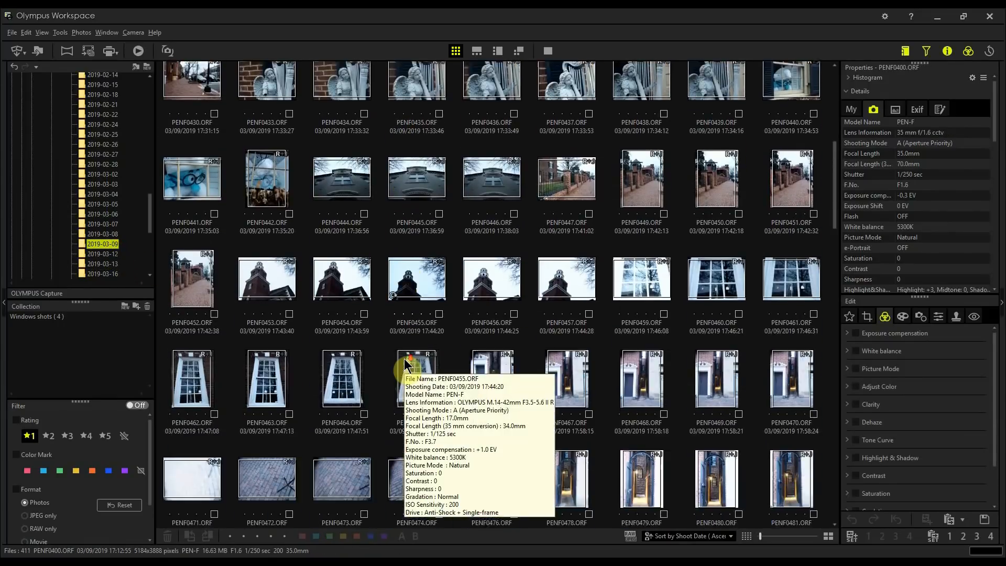
scroll(down, 3)
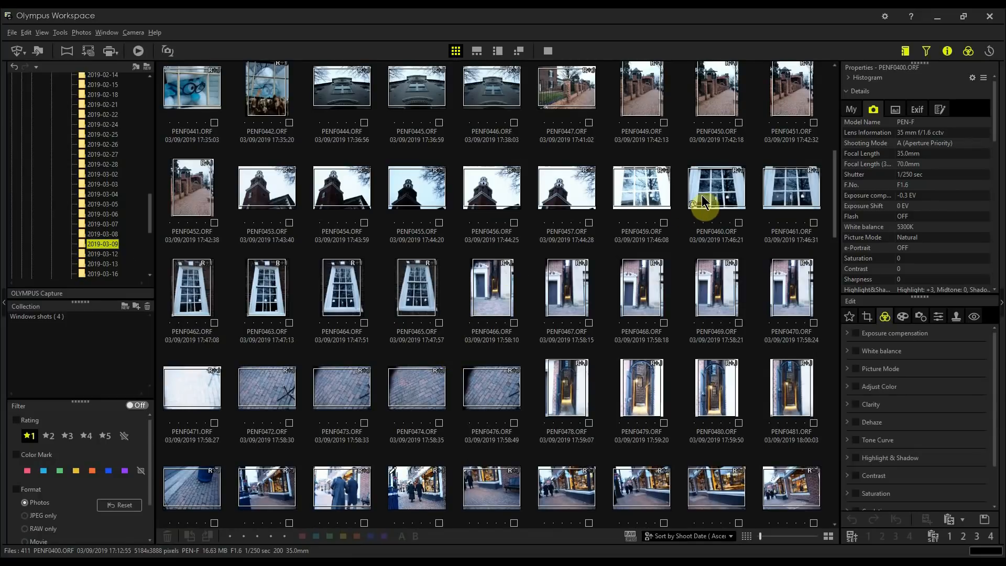
right_click(715, 186)
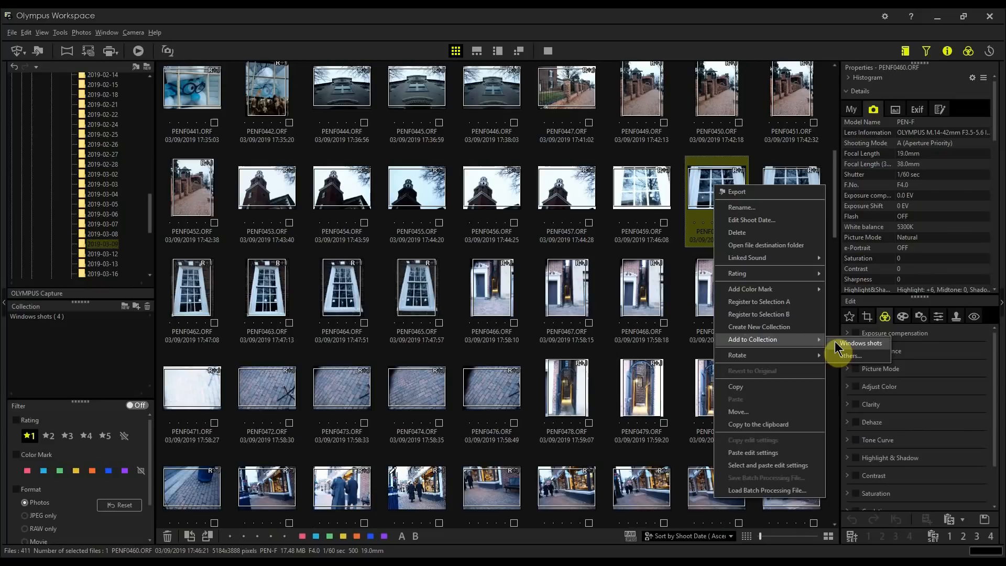
click(859, 342)
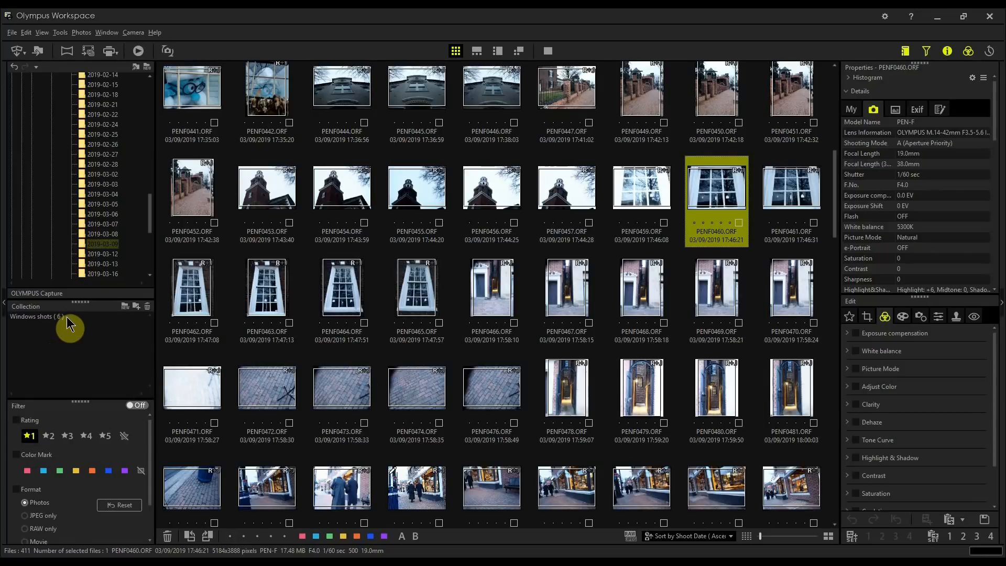
mouse_move(751, 206)
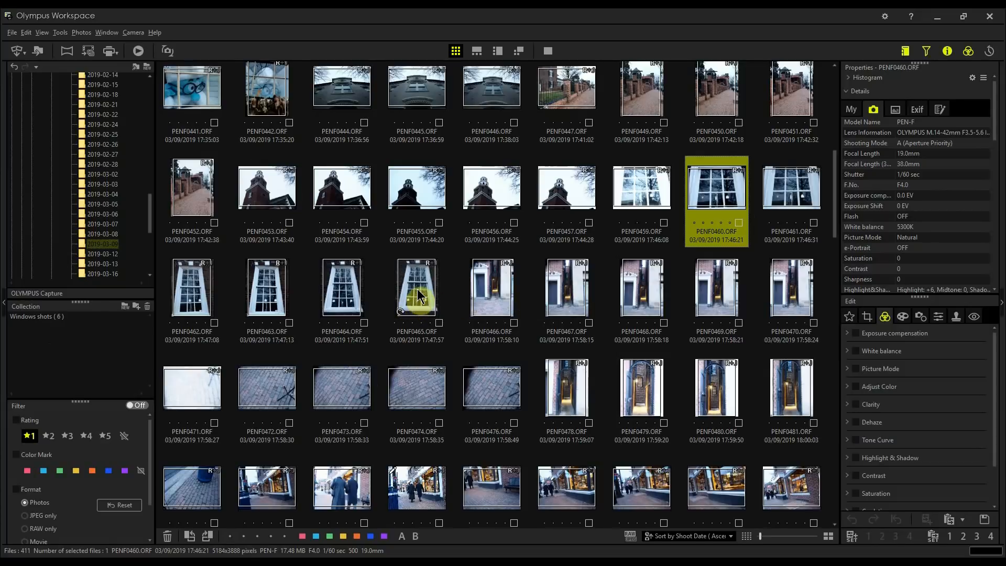
right_click(416, 296)
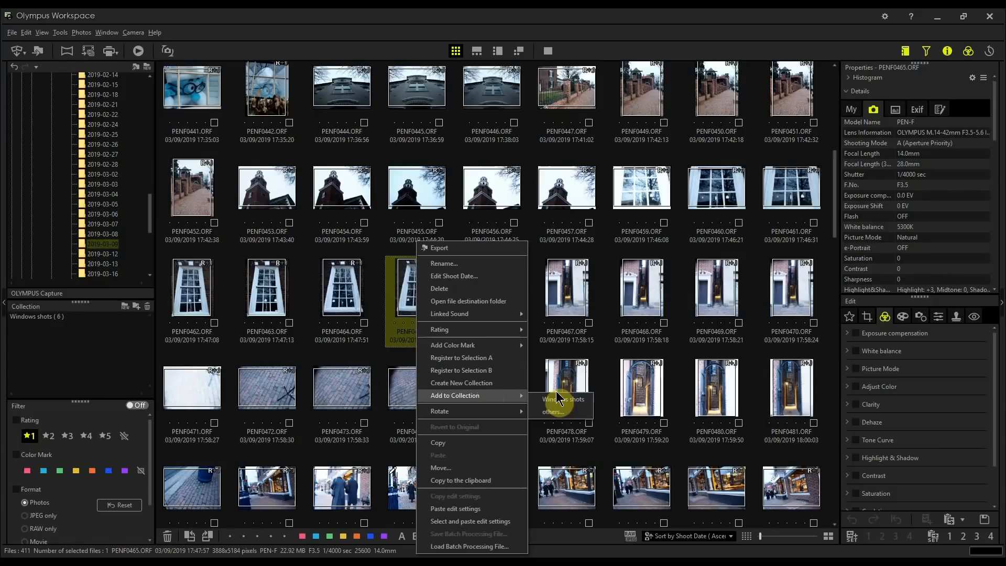
click(564, 399)
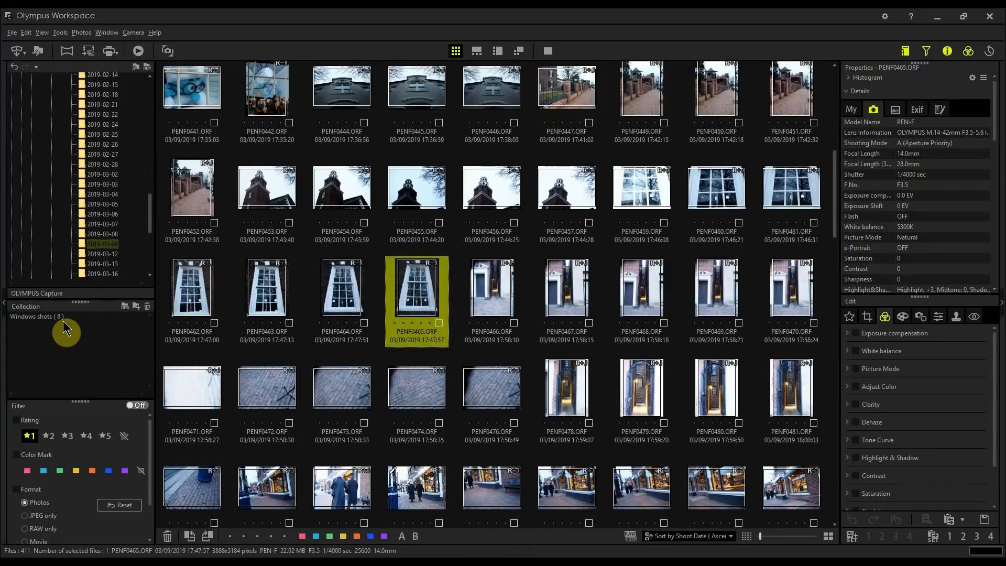
mouse_move(419, 289)
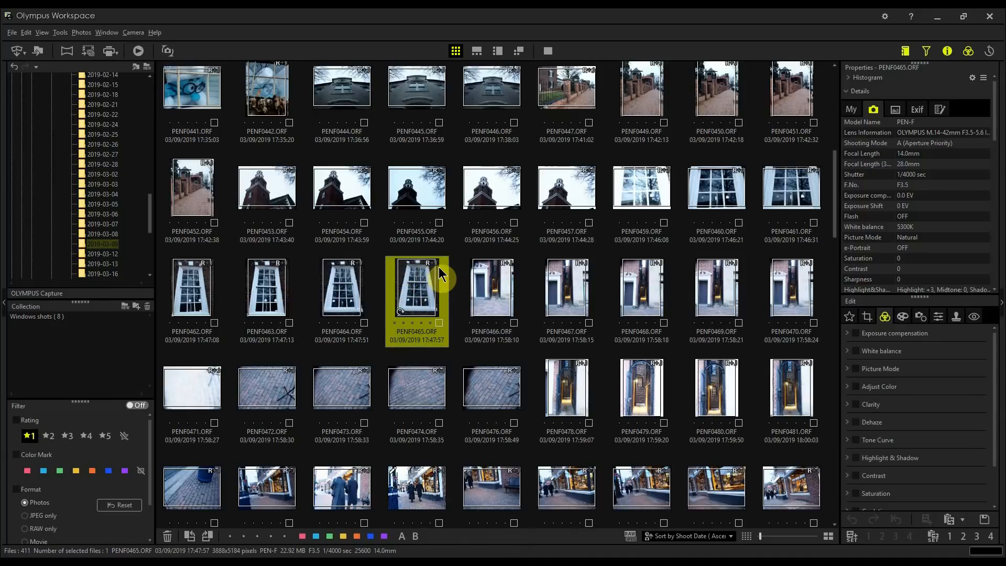
mouse_move(433, 303)
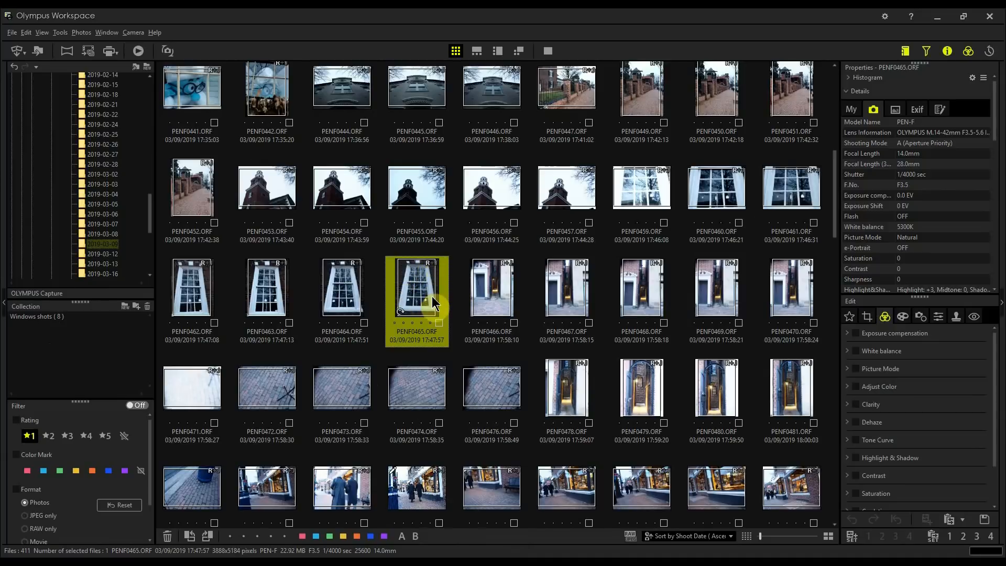
mouse_move(420, 293)
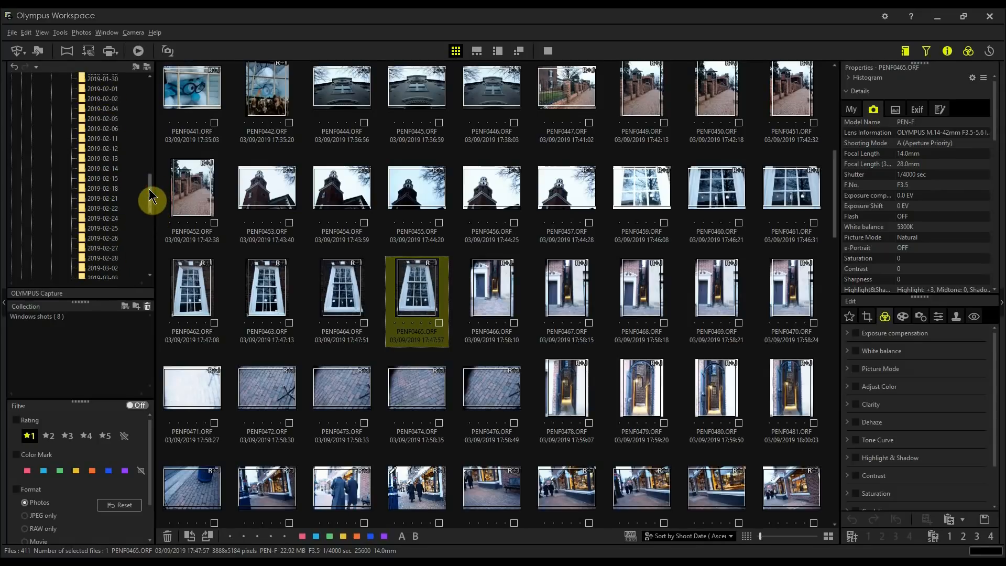
scroll(down, 3)
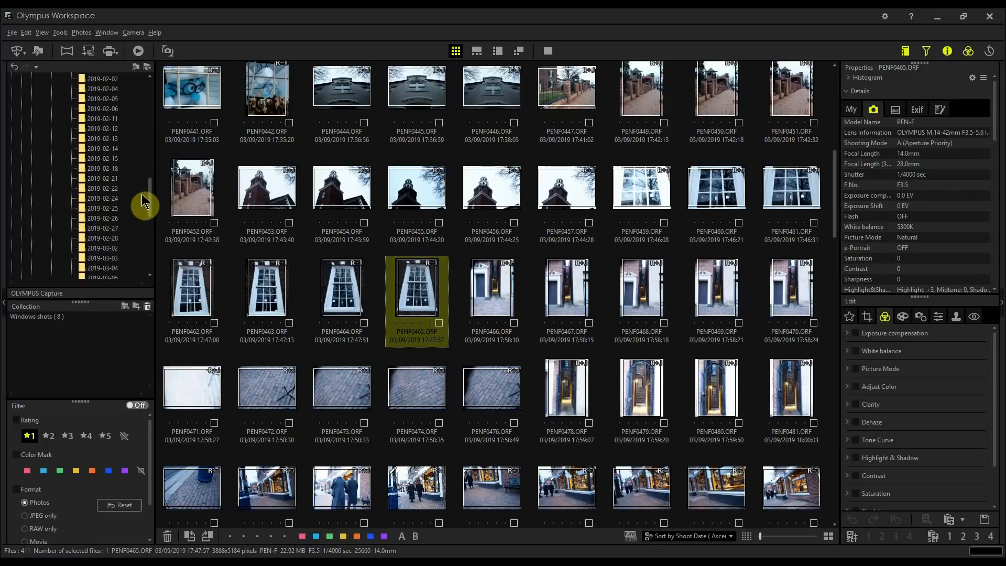
scroll(down, 3)
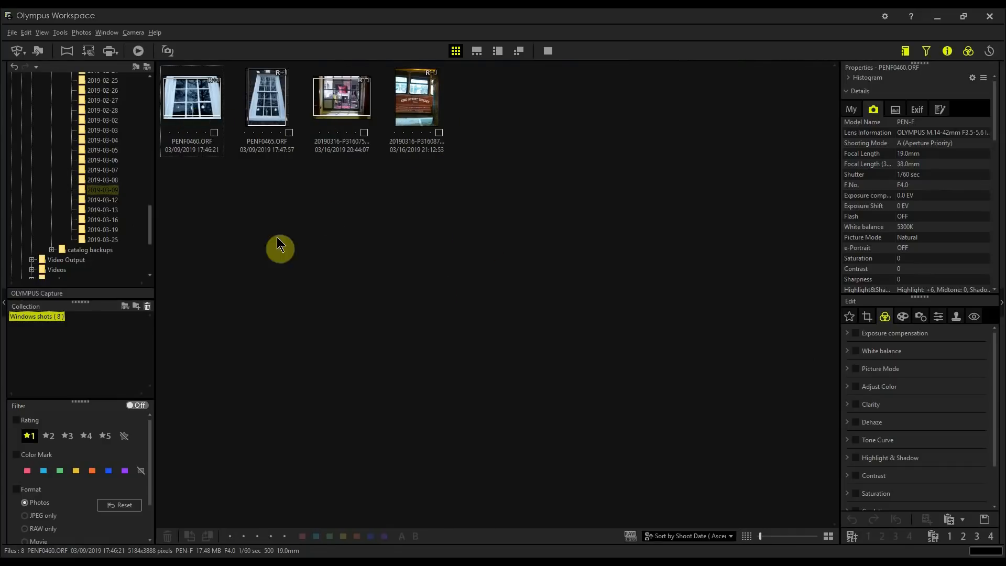
mouse_move(481, 205)
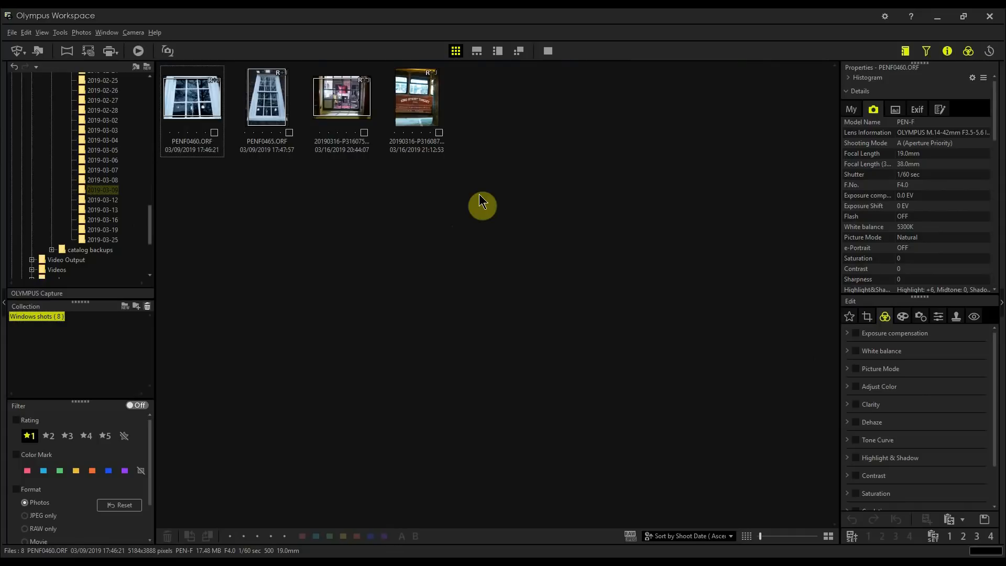
mouse_move(501, 239)
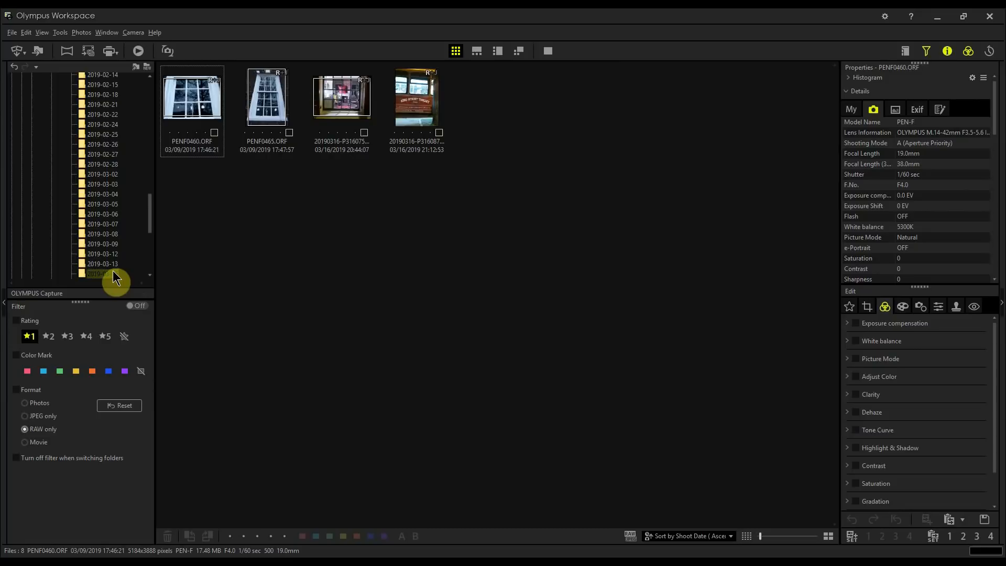
Show the 2019-03-16 folder's 319 photos with the RAW-only format filter set
click(102, 274)
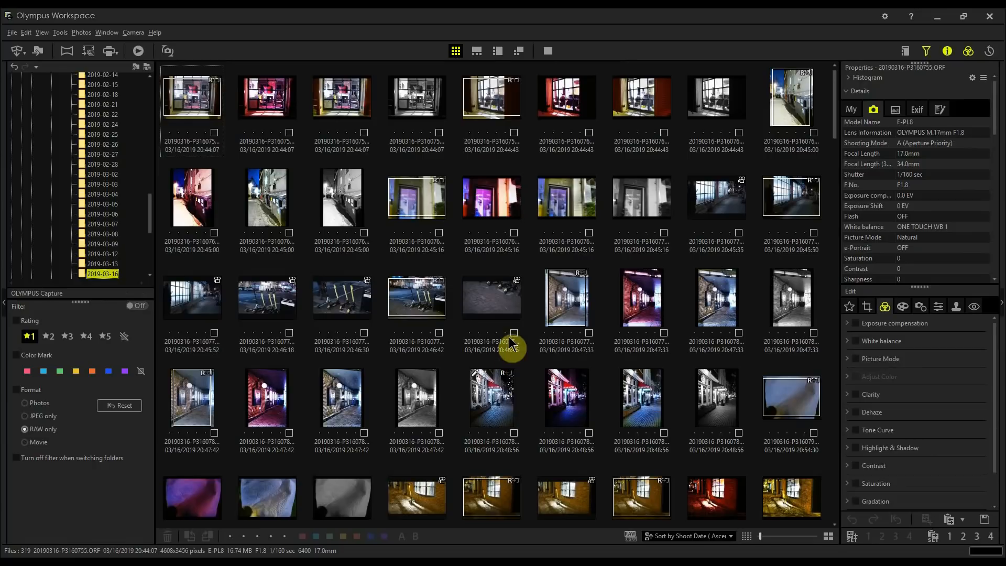
mouse_move(531, 311)
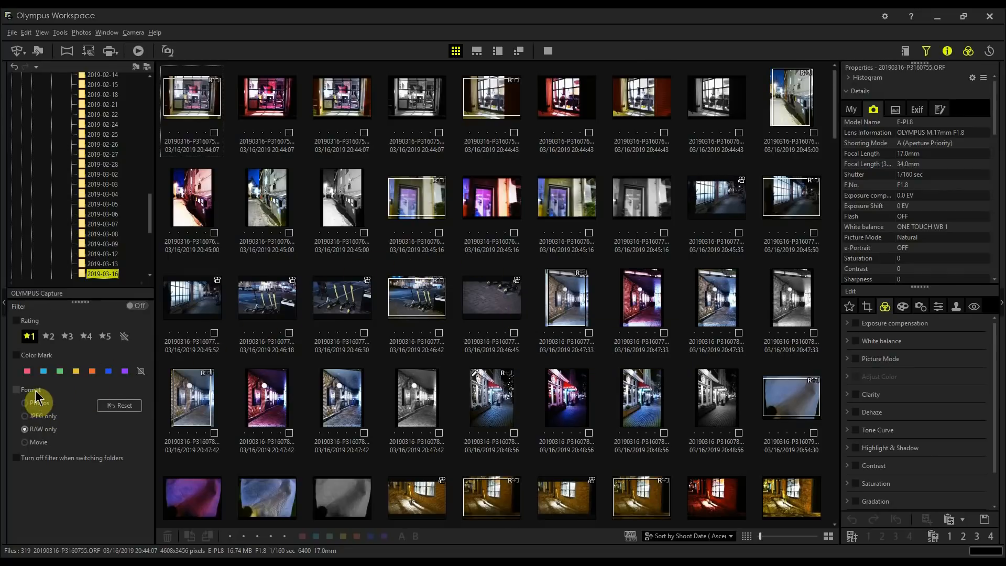
Filter by format, trying JPEG, RAW and Movie, ending on the folder's 63 RAW files
click(16, 390)
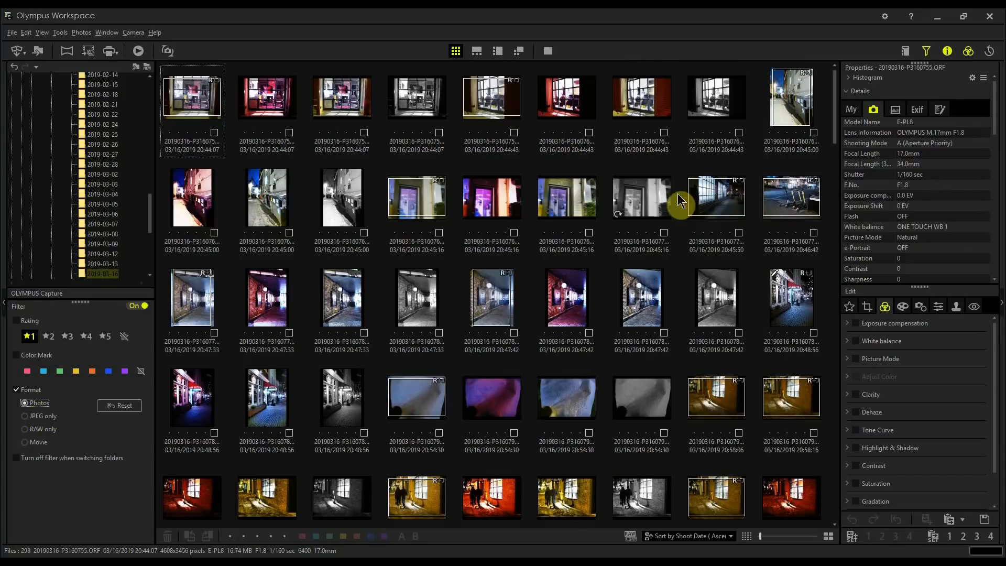
scroll(down, 3)
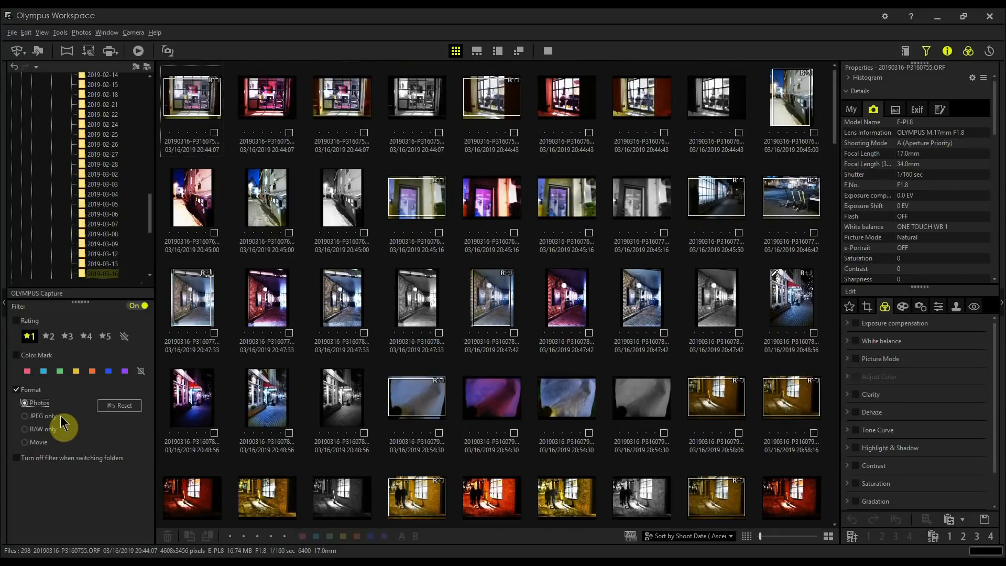
click(25, 416)
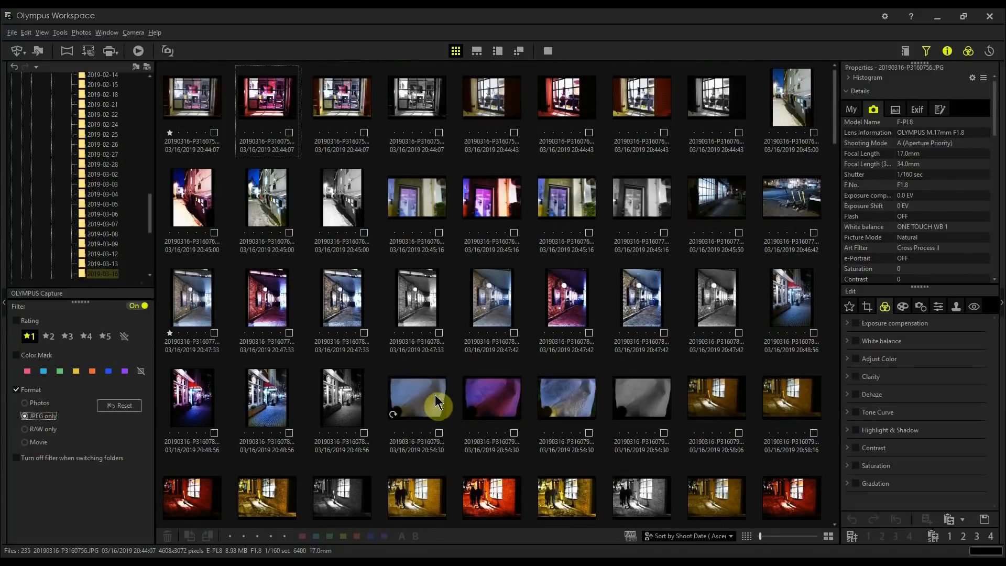
scroll(down, 3)
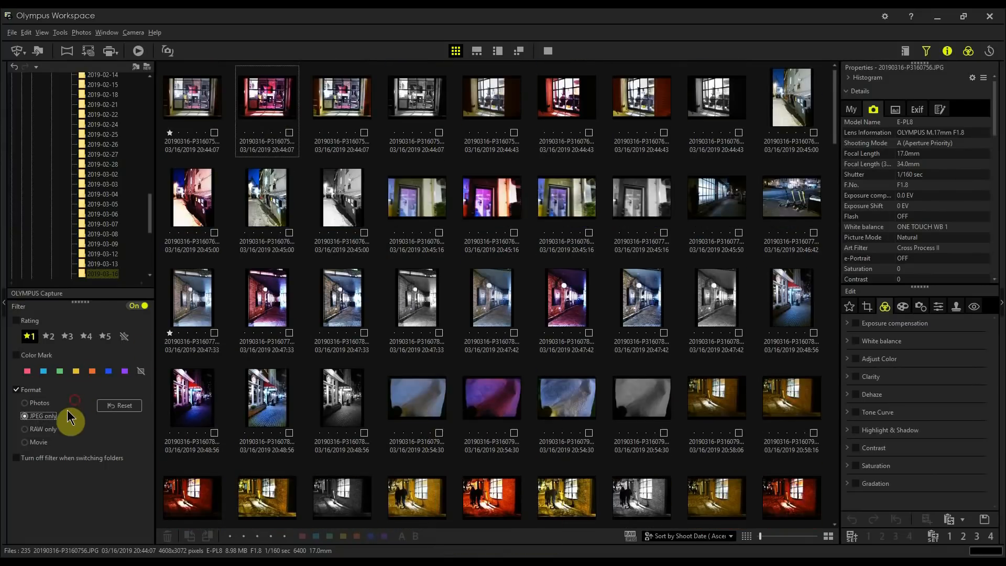
click(25, 431)
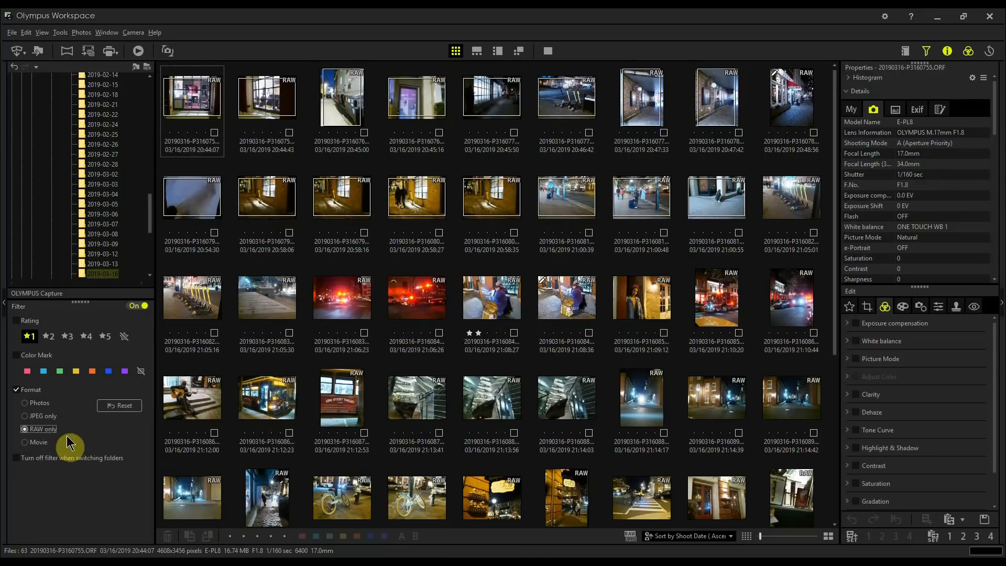
click(38, 441)
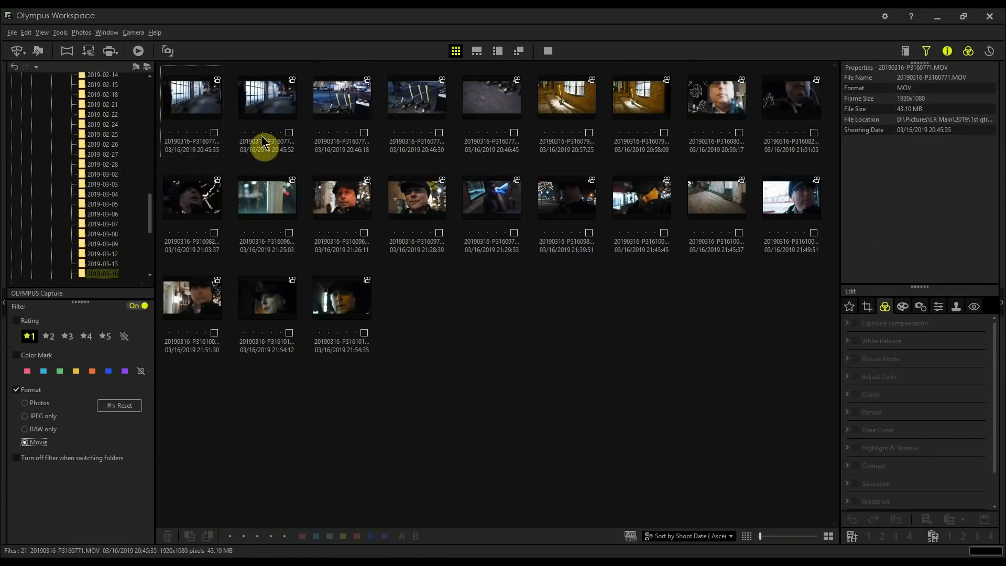
mouse_move(572, 339)
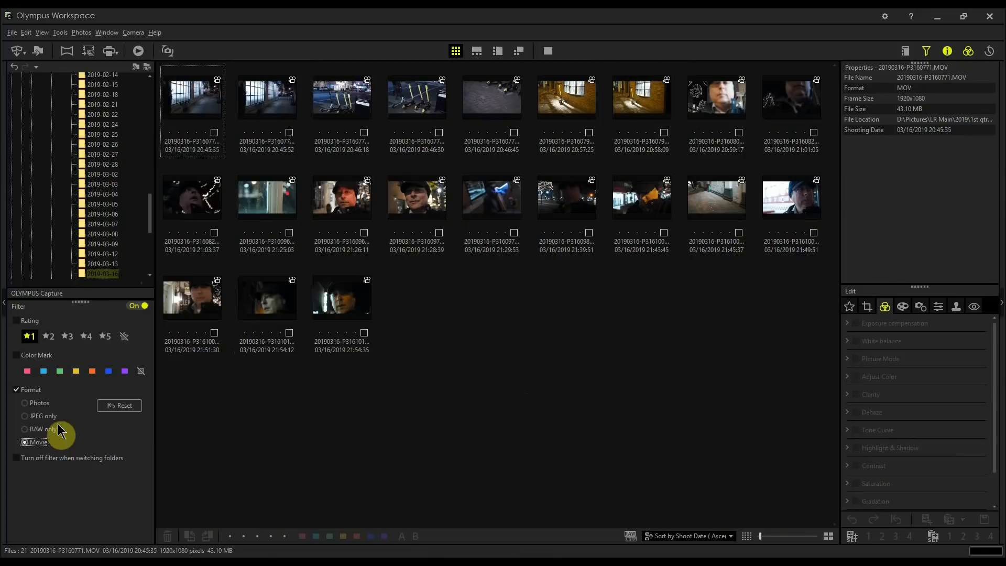
click(24, 428)
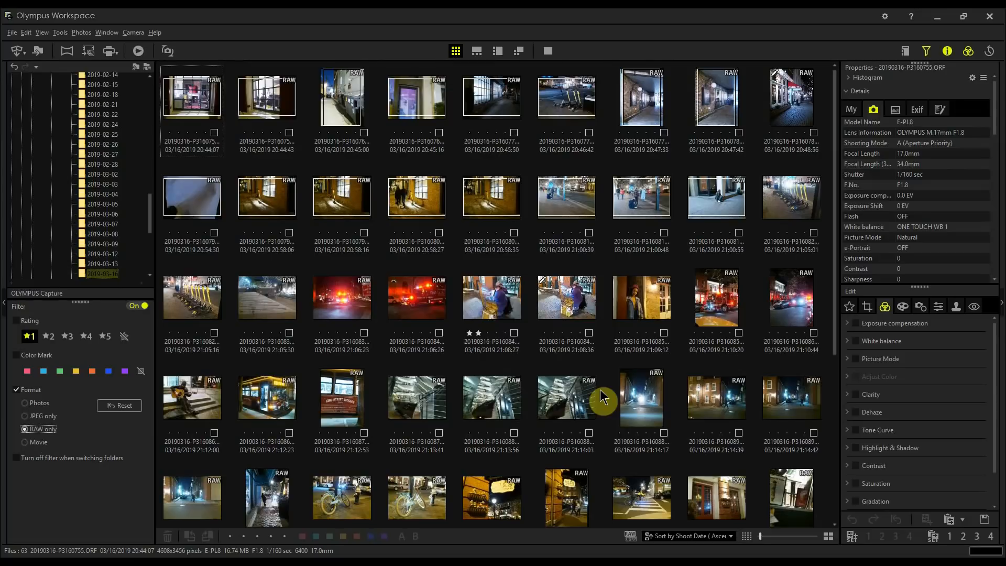
mouse_move(575, 388)
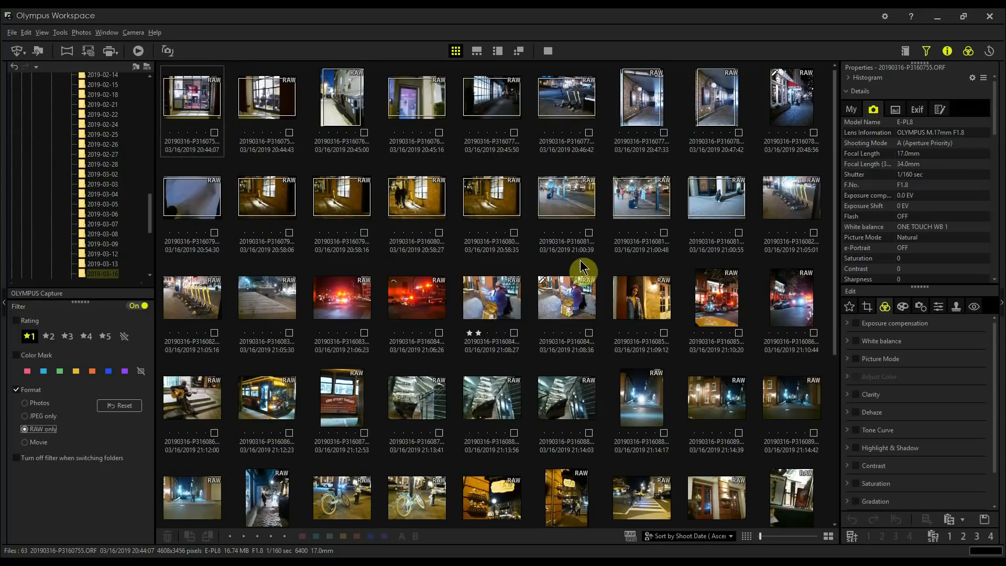
mouse_move(527, 173)
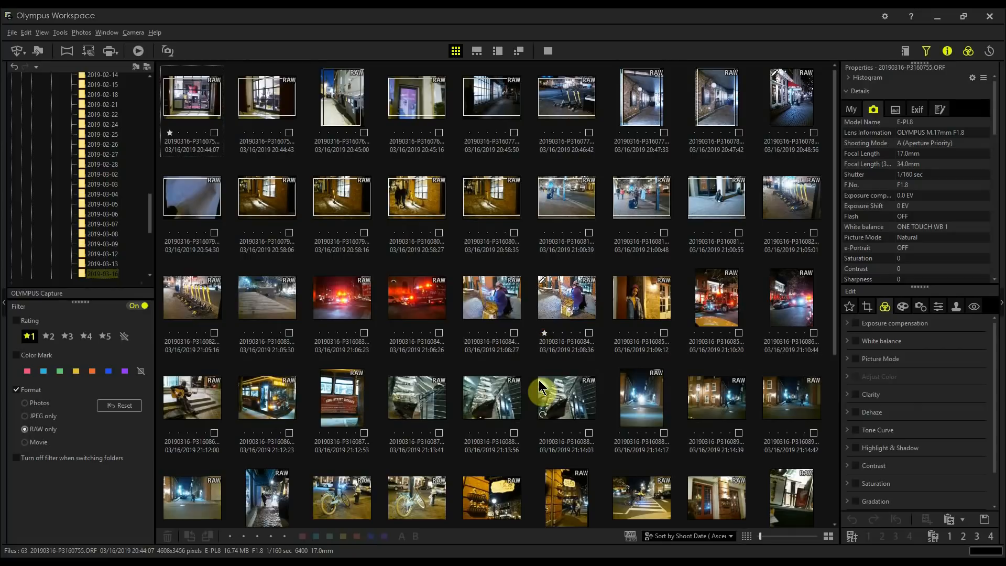
Scroll through the RAW thumbnails to reach the 21:08:36 shot for rating
scroll(down, 3)
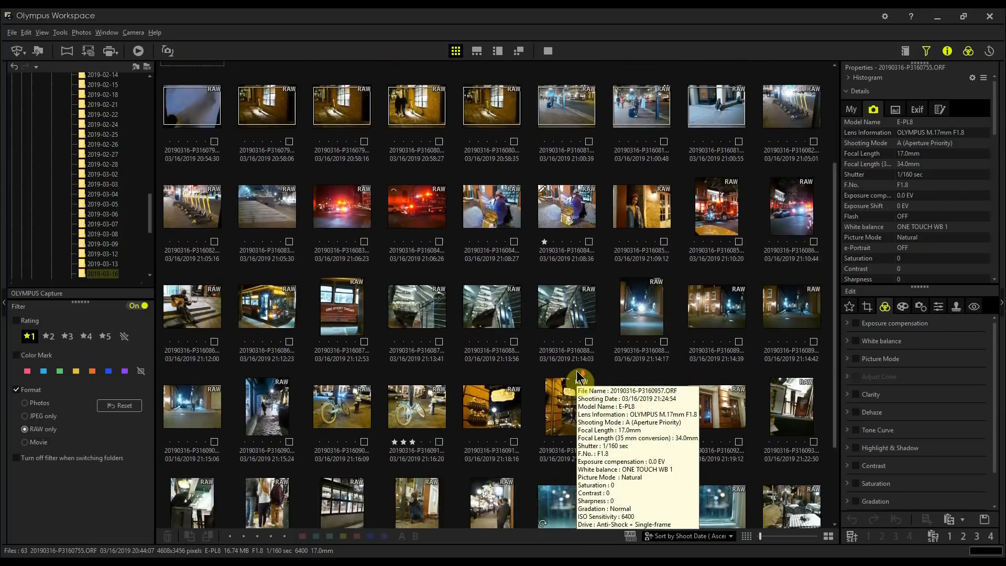
scroll(down, 3)
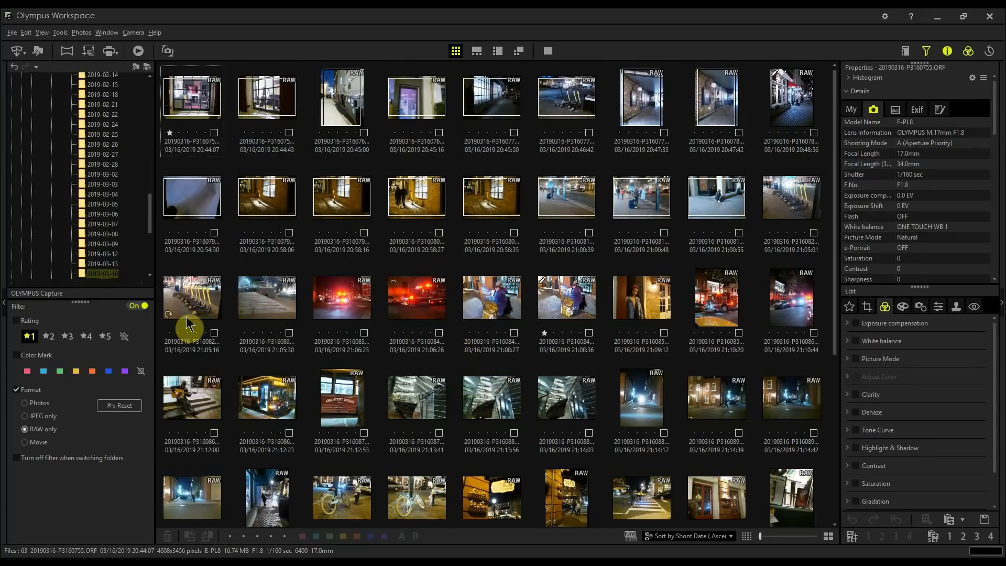
mouse_move(507, 154)
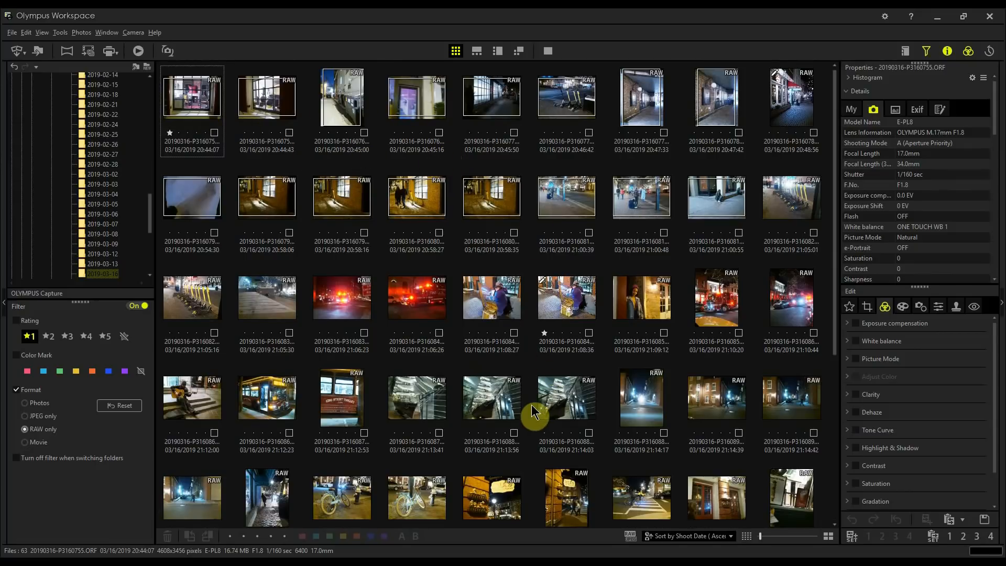
mouse_move(48, 356)
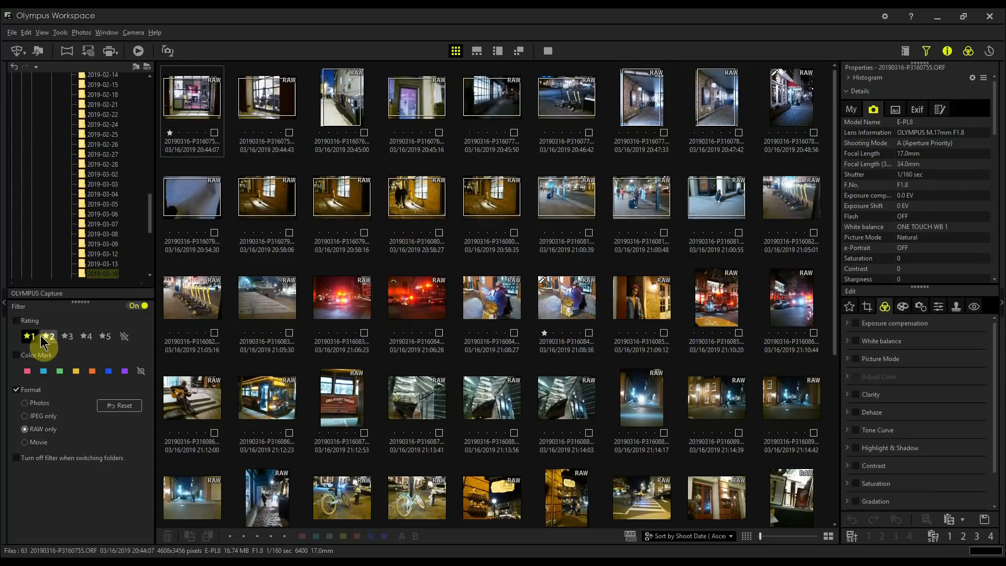
Narrow the RAW photos by toggling ★1, ★2 and ★3 rating filters down to three-star only
click(30, 335)
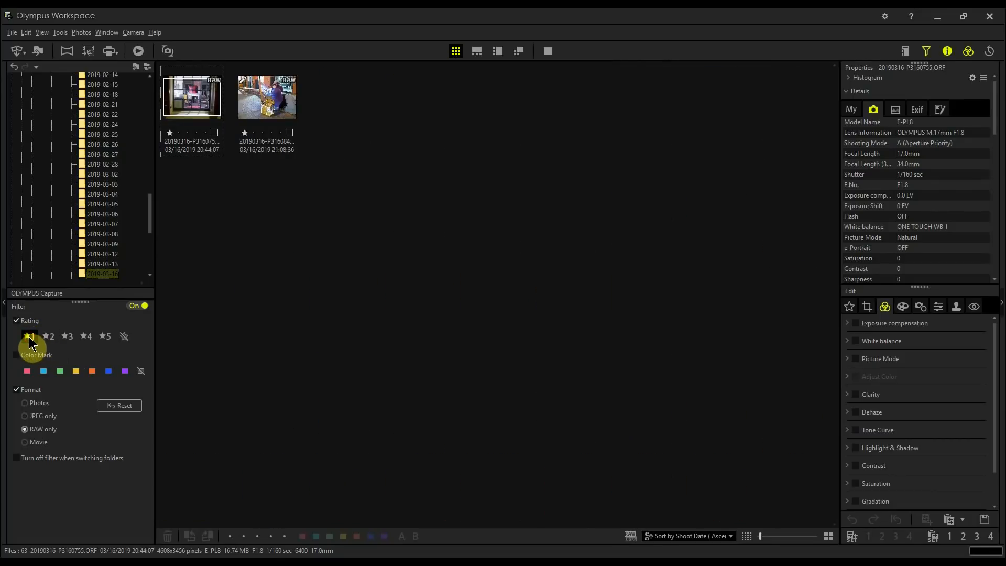
click(29, 336)
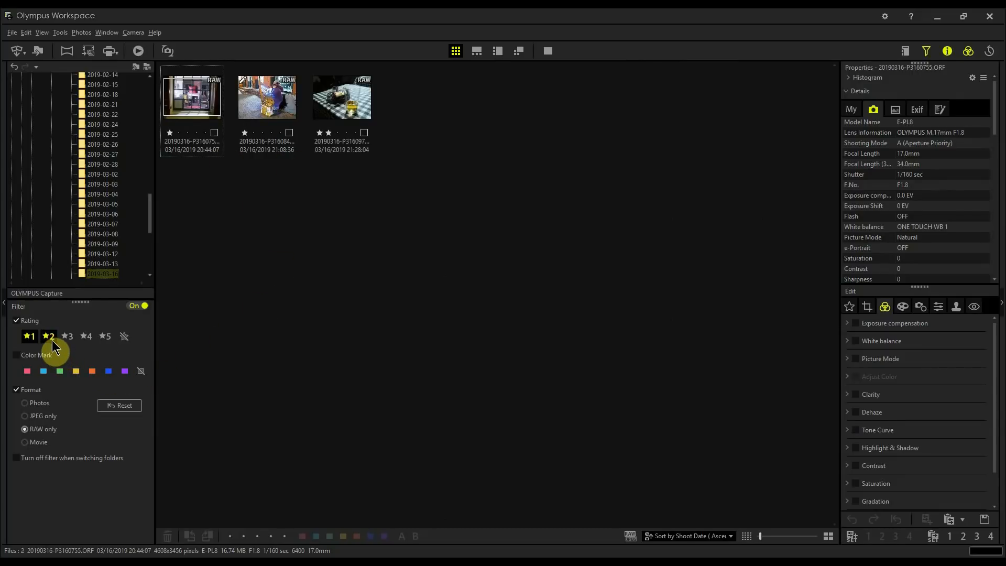
click(67, 336)
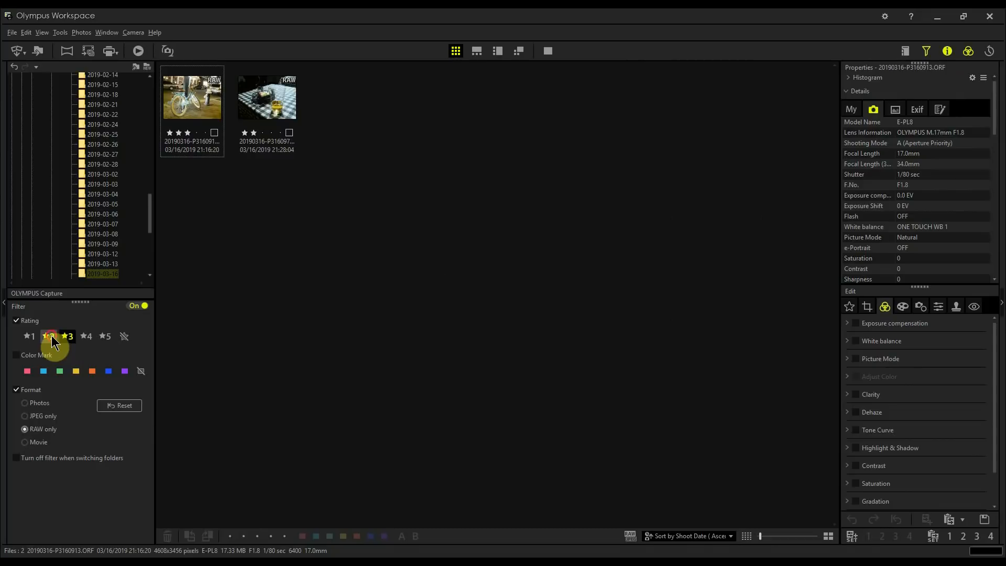
click(67, 335)
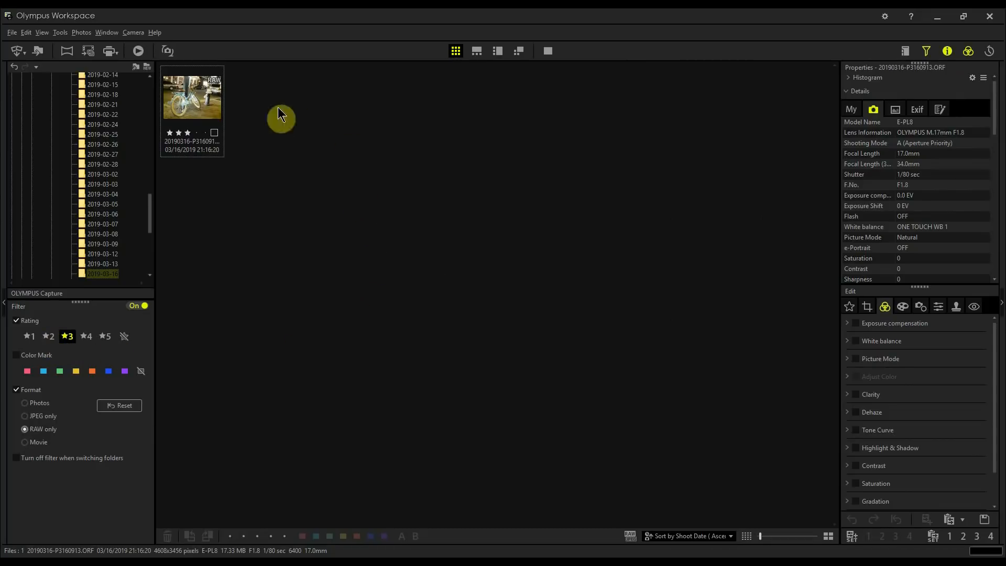
mouse_move(196, 377)
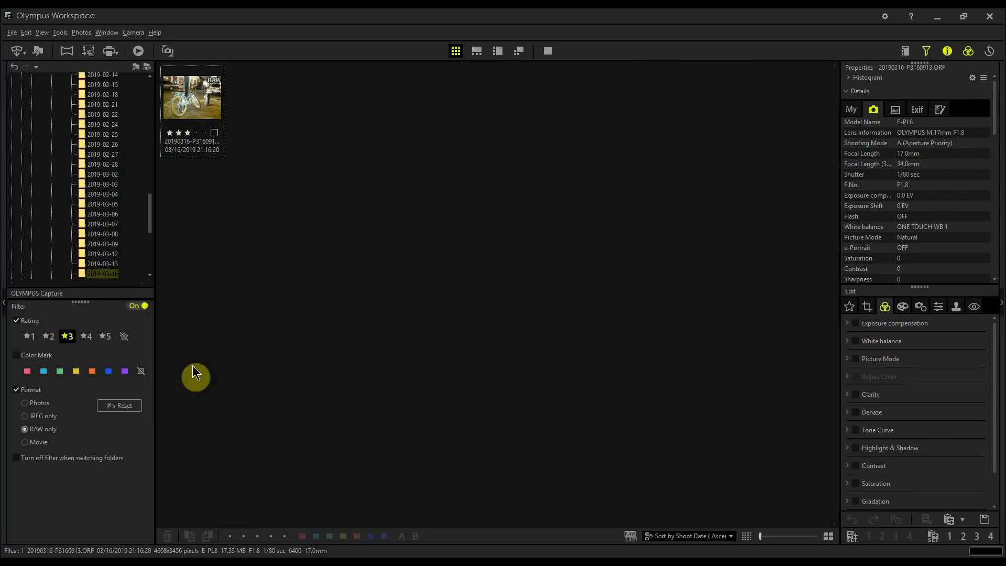
click(30, 336)
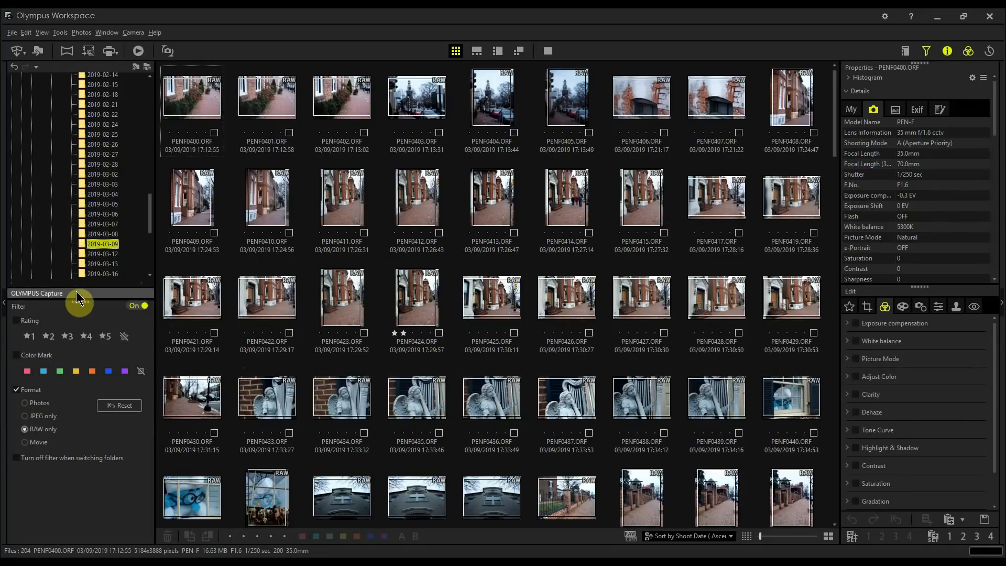
click(100, 274)
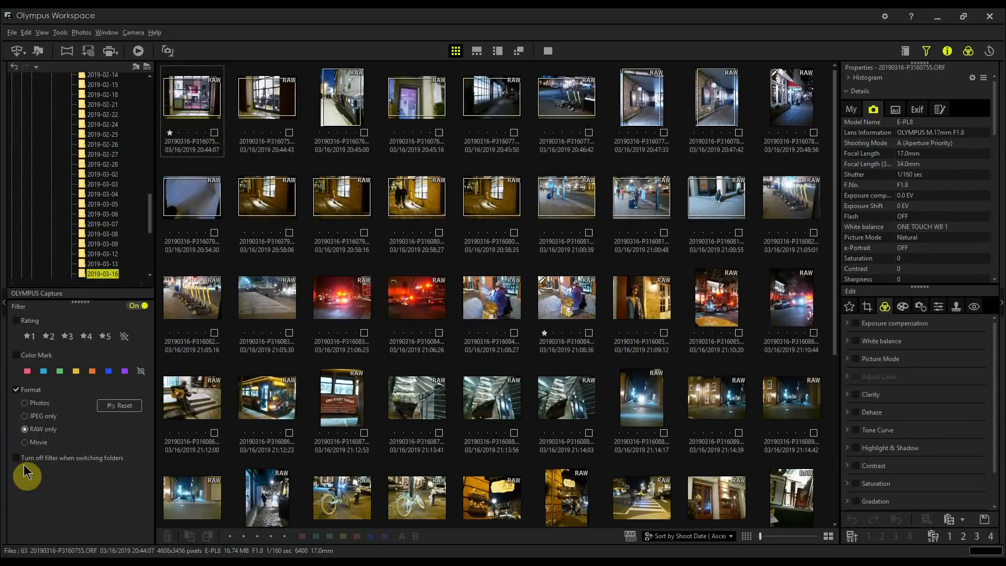
click(16, 458)
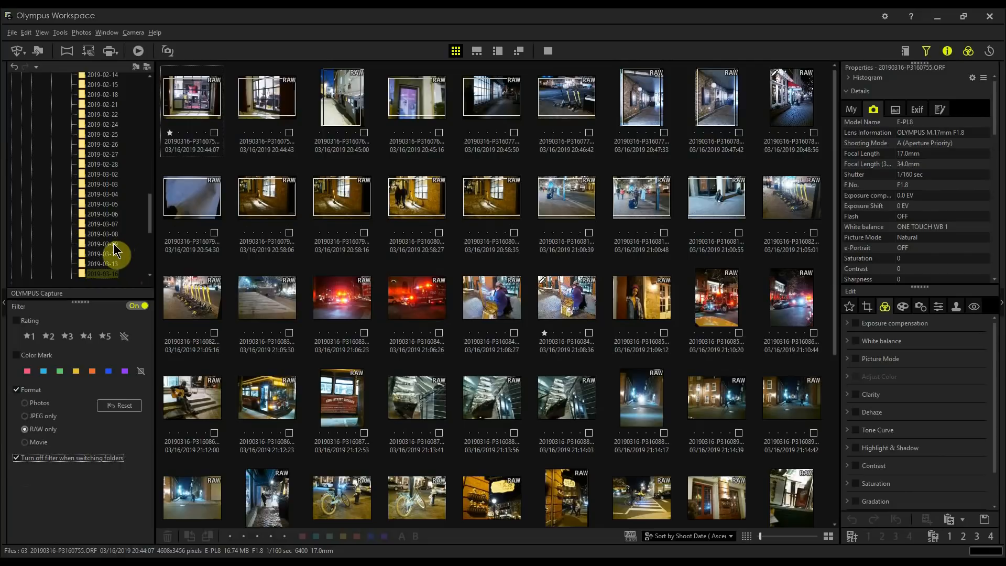
click(101, 244)
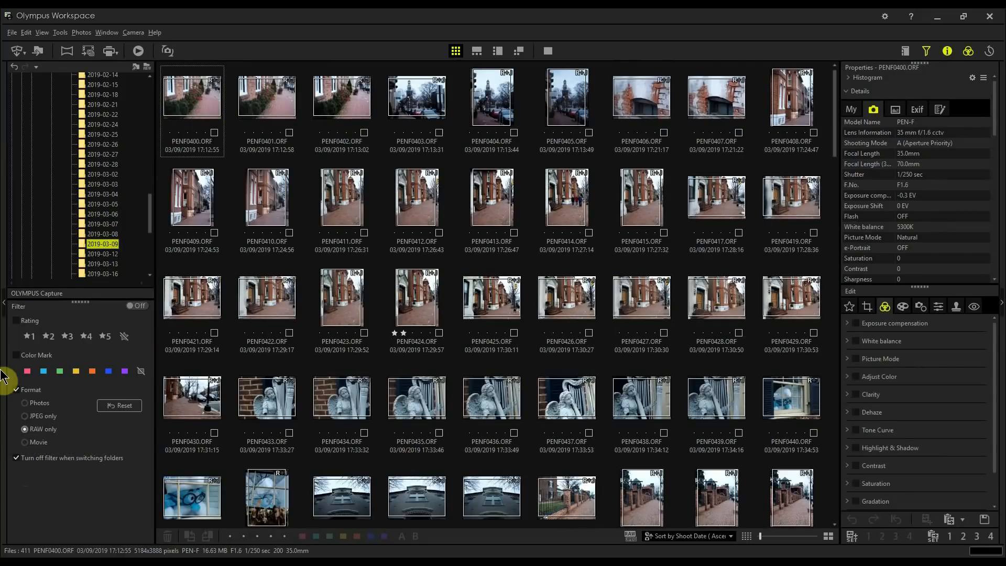
mouse_move(526, 372)
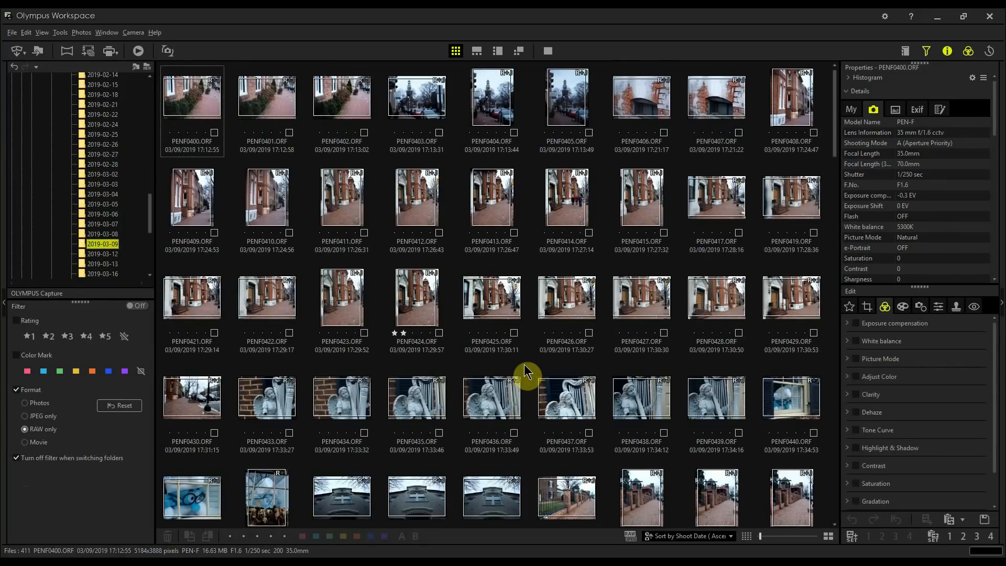
scroll(down, 3)
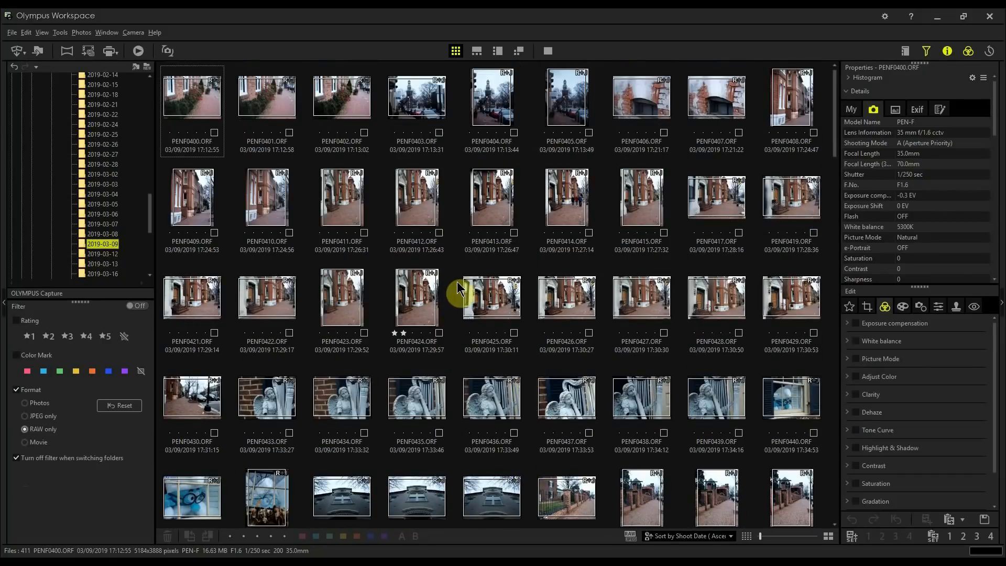
mouse_move(358, 175)
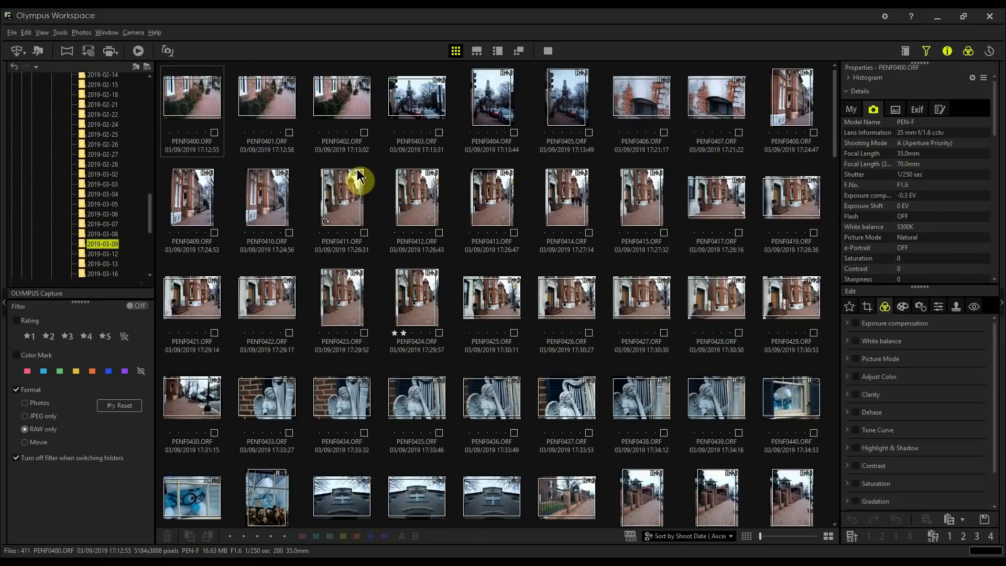
mouse_move(356, 270)
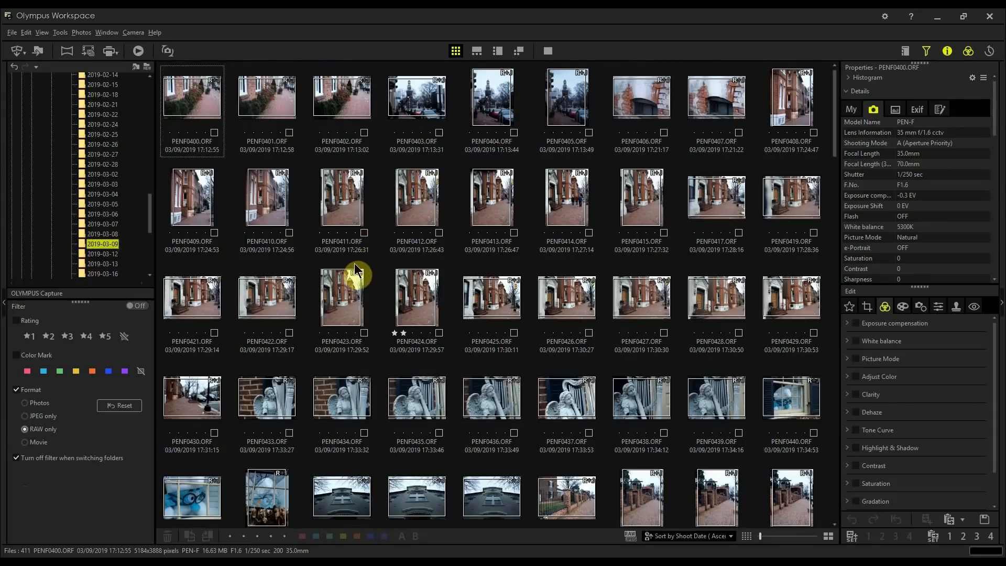
mouse_move(347, 266)
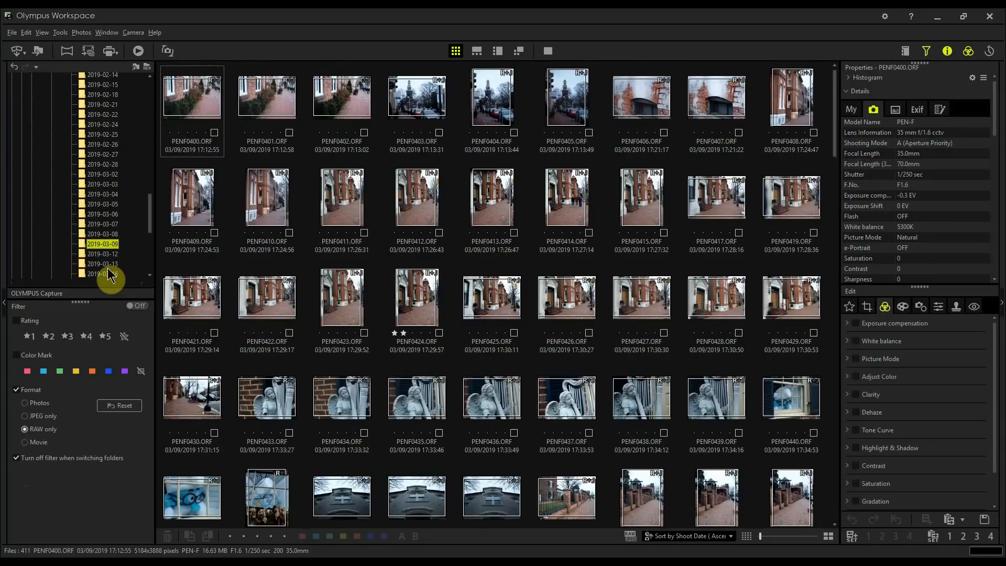
In the 2019-03-16 folder, re-enable filtering and show only the one-star RAW photos
click(102, 274)
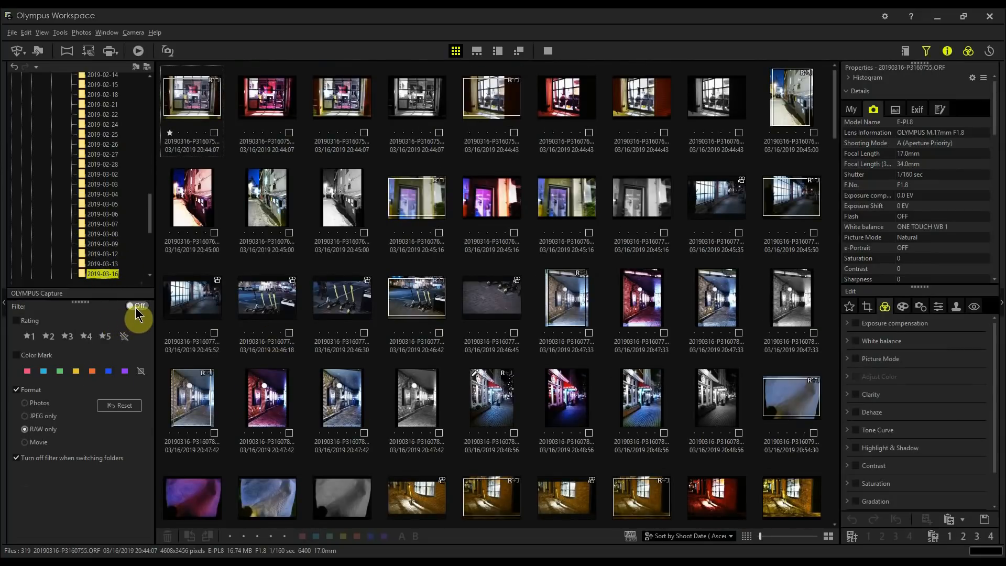
click(137, 306)
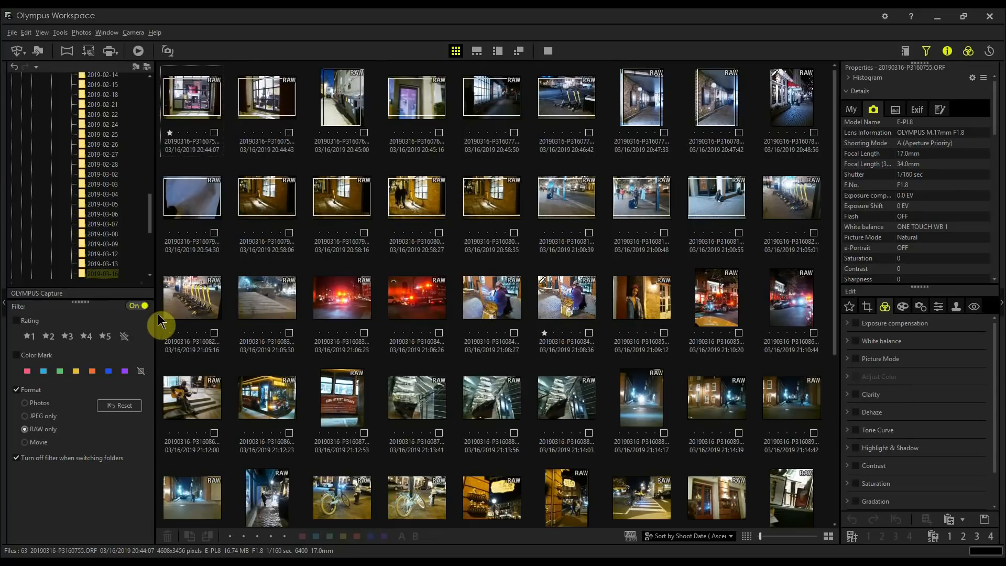
click(30, 336)
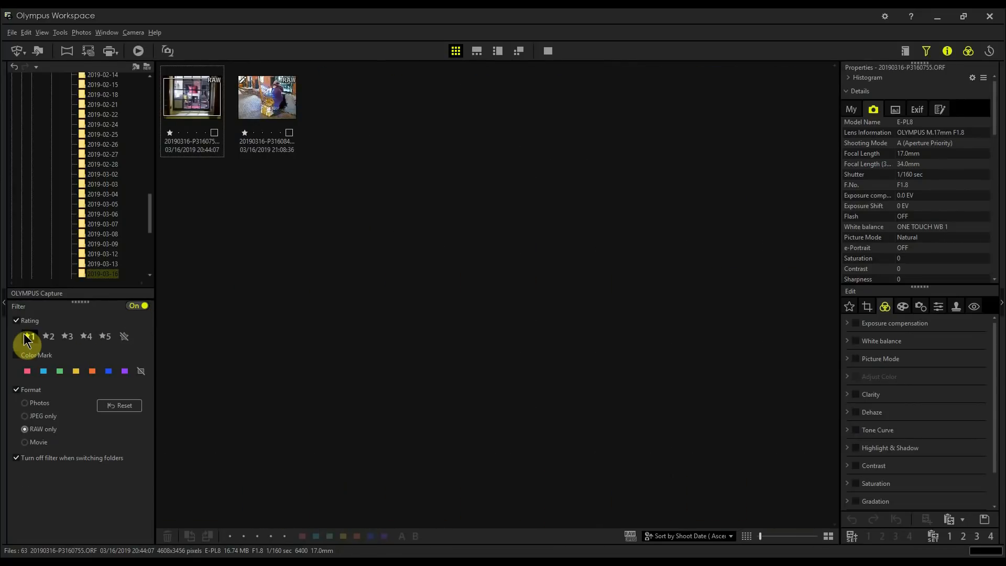
click(29, 337)
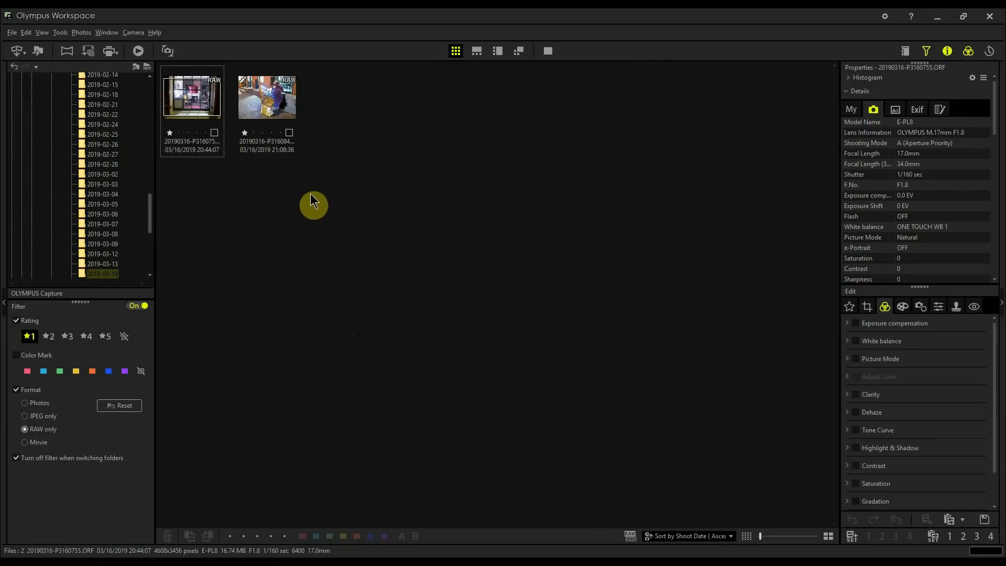
mouse_move(621, 230)
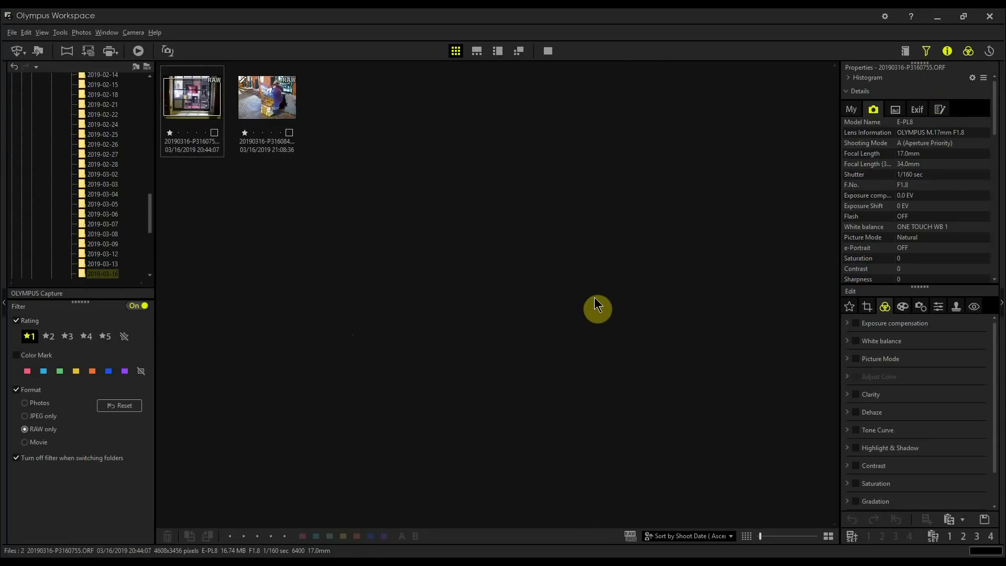
mouse_move(543, 347)
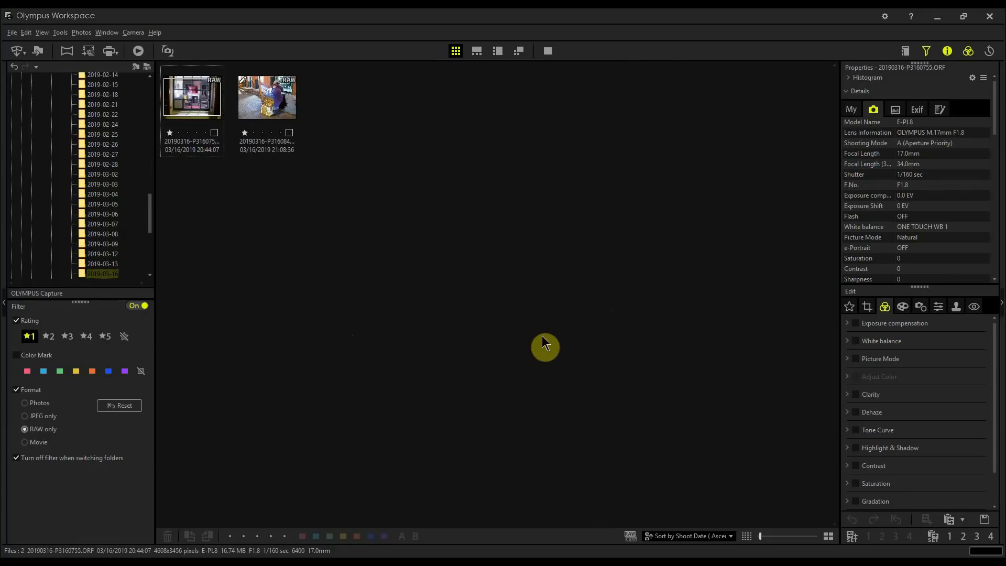
mouse_move(515, 281)
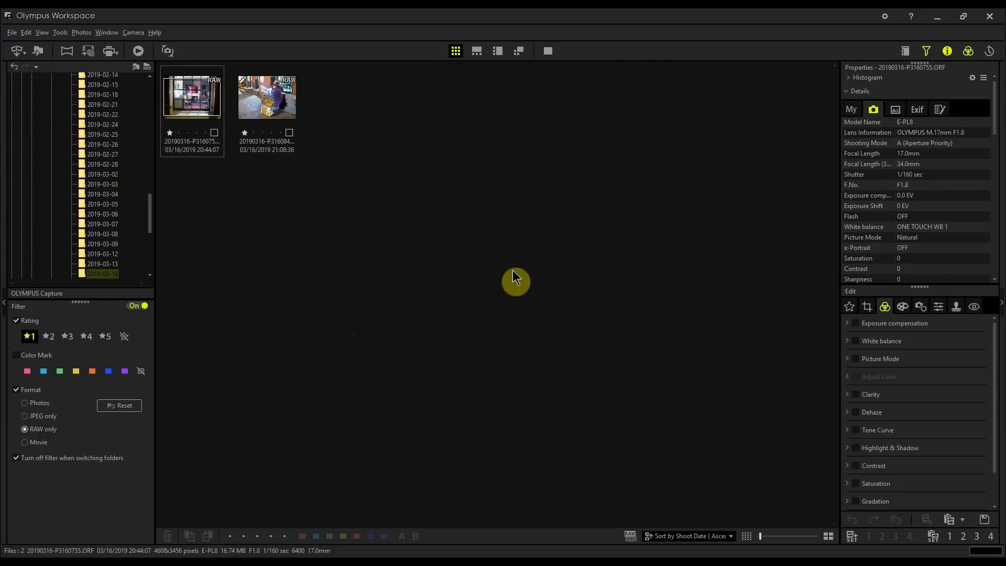
mouse_move(370, 230)
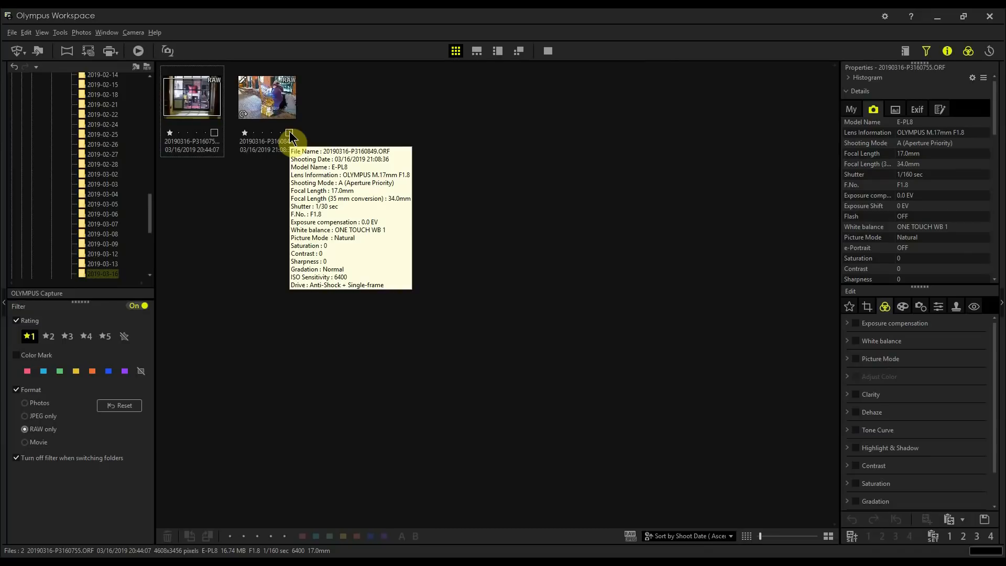
Assign the purple colour mark to the second one-star RAW photo (21:08:36)
click(290, 133)
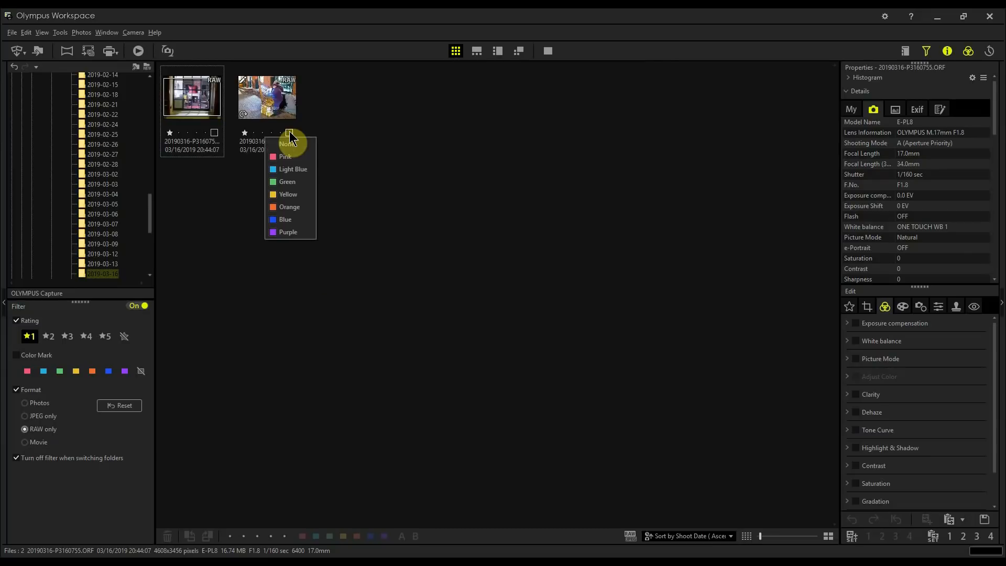
mouse_move(298, 206)
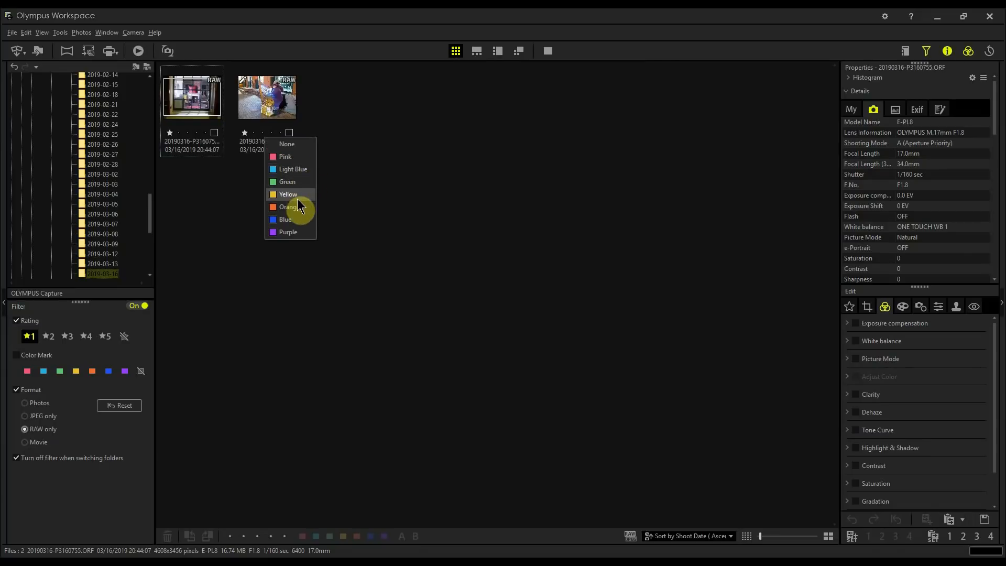
click(287, 233)
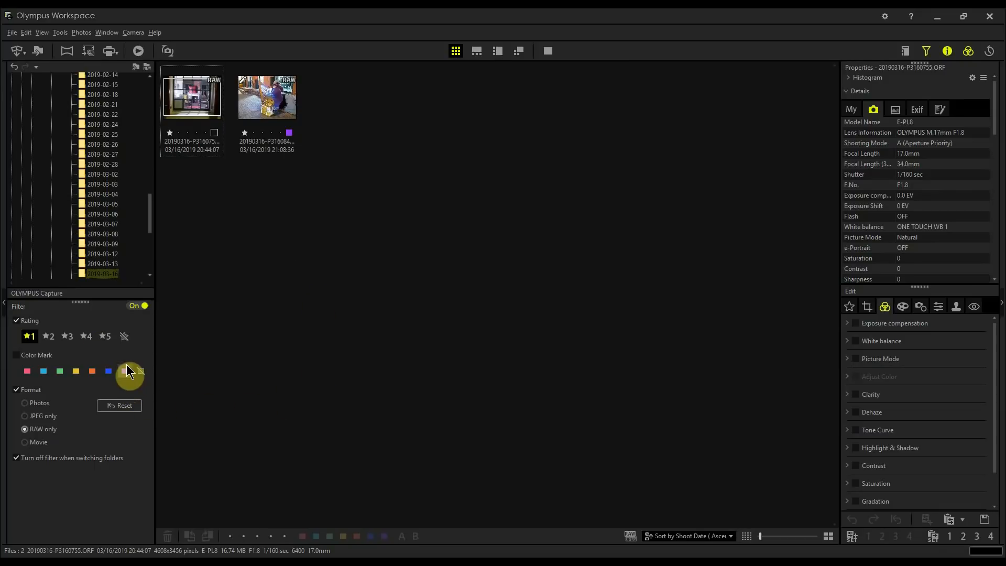
click(124, 371)
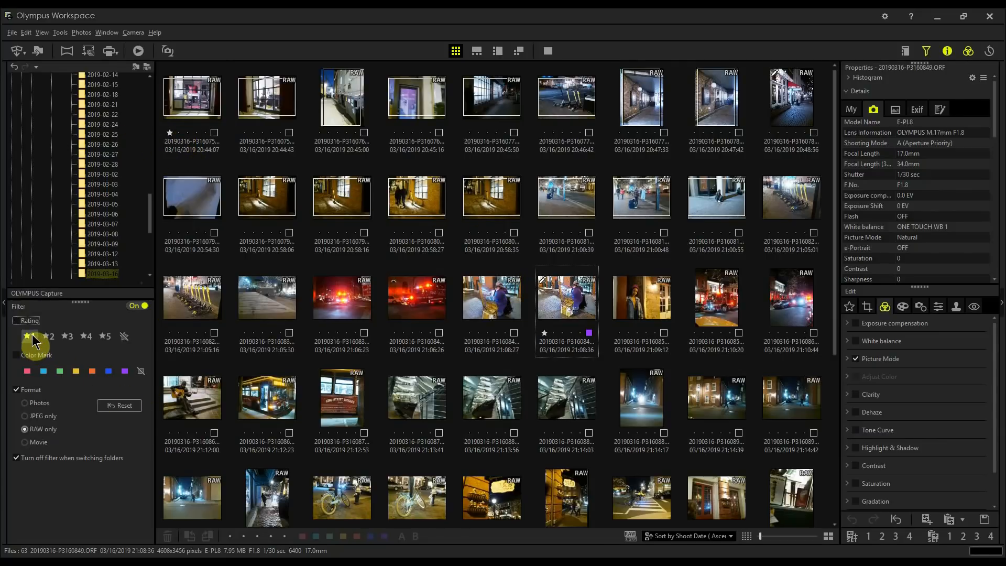
Re-enable the 1-star Rating filter and add the purple Color Mark filter, leaving only the 21:08:36 shot
click(27, 336)
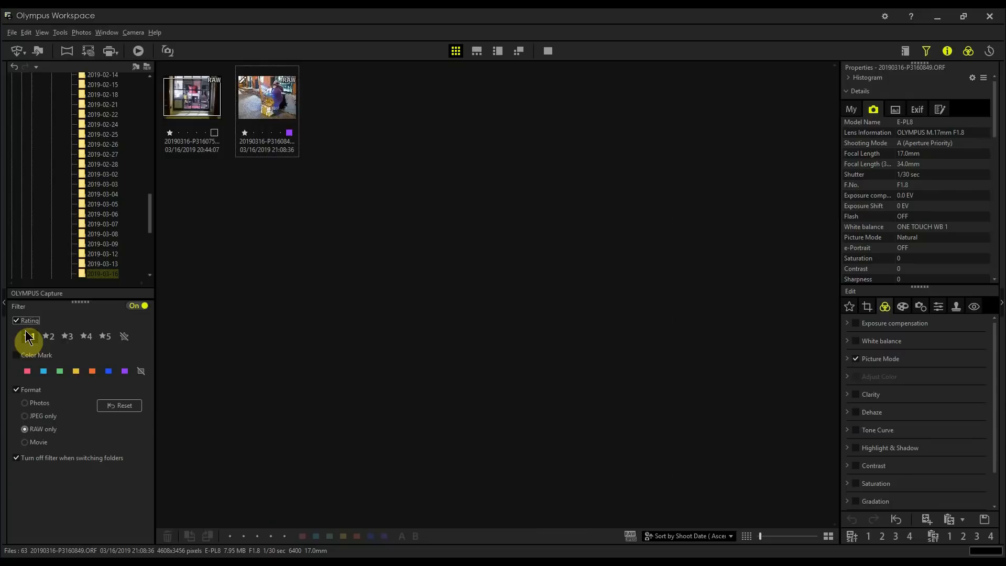
click(30, 335)
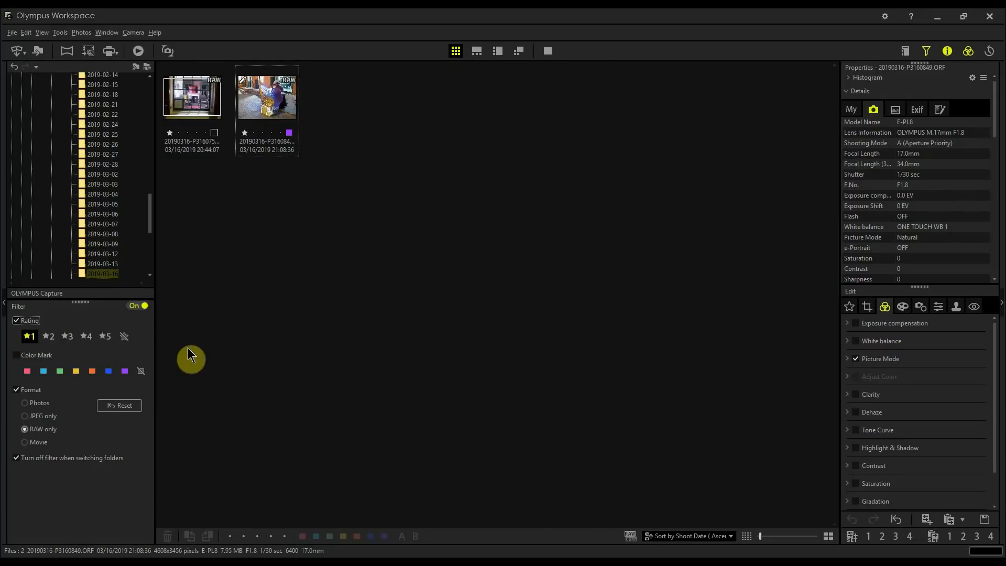
mouse_move(314, 314)
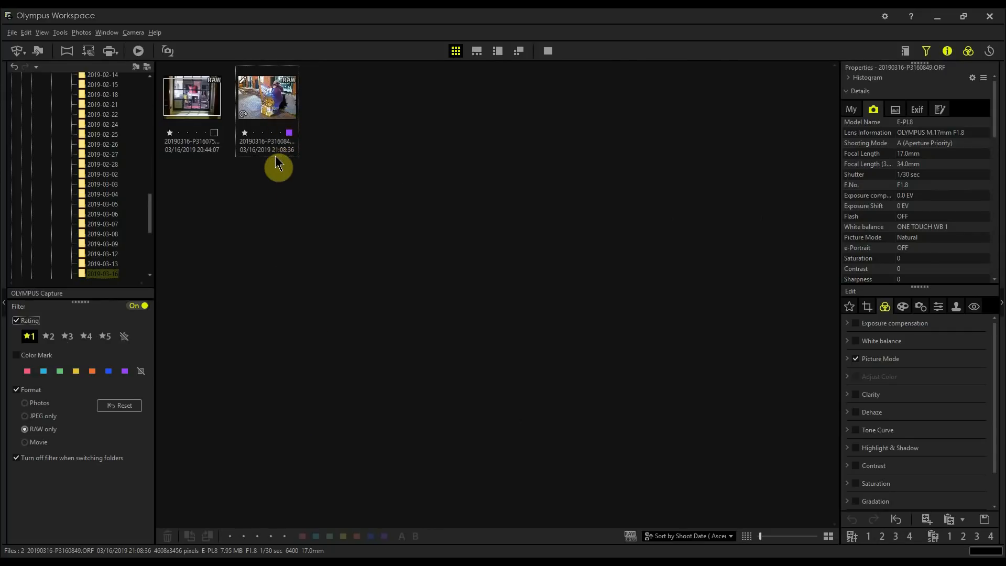
mouse_move(292, 135)
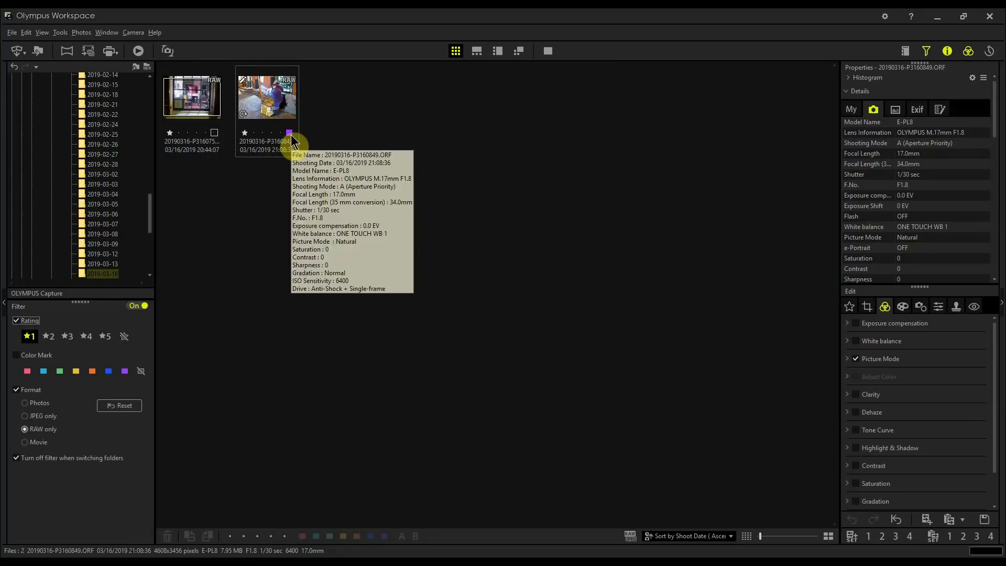
mouse_move(263, 221)
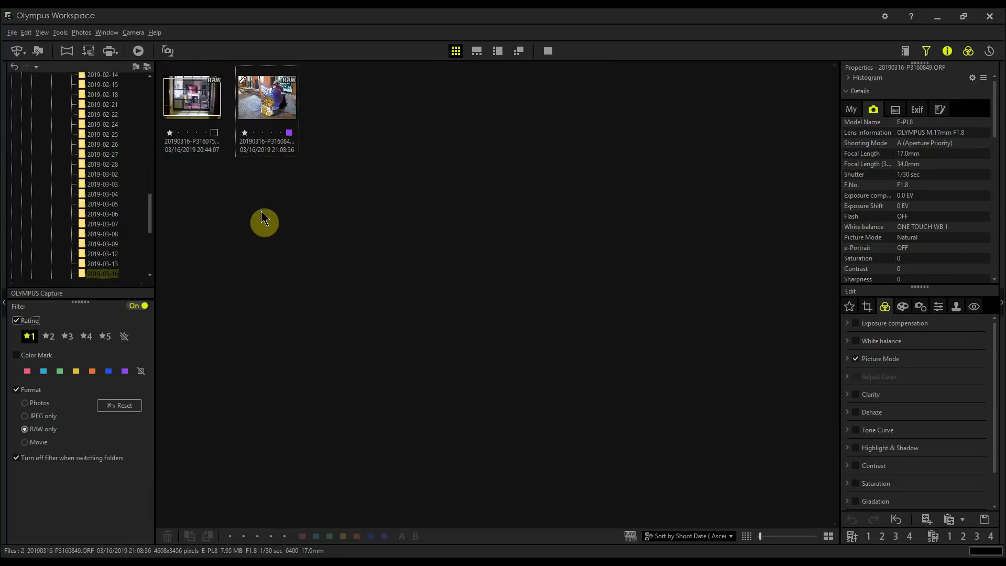
click(125, 371)
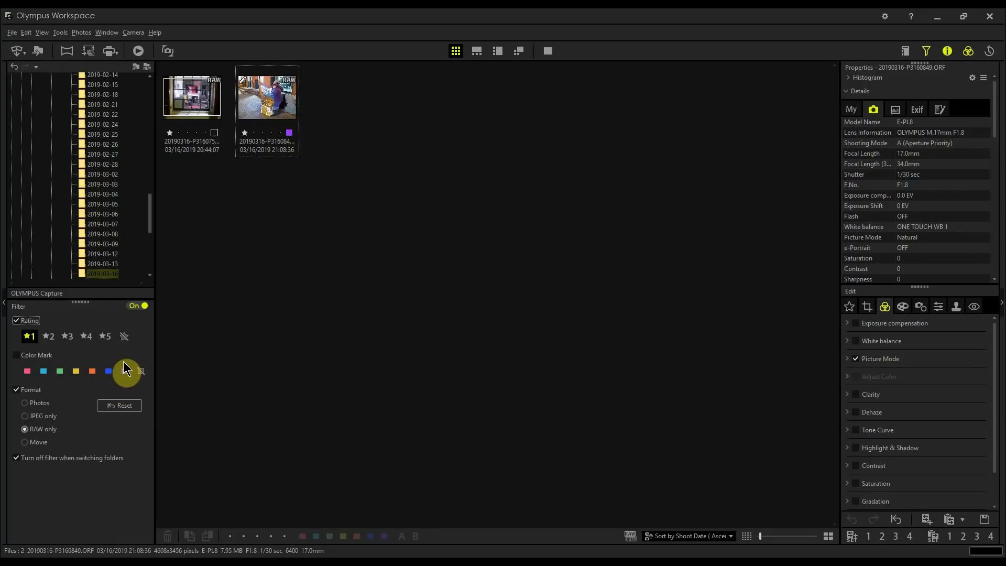
click(125, 371)
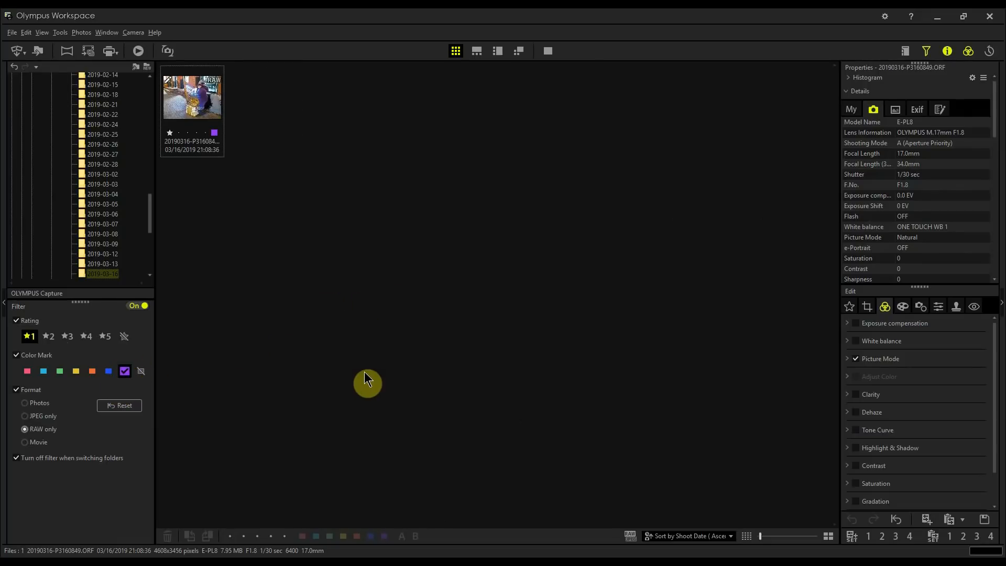
mouse_move(884, 175)
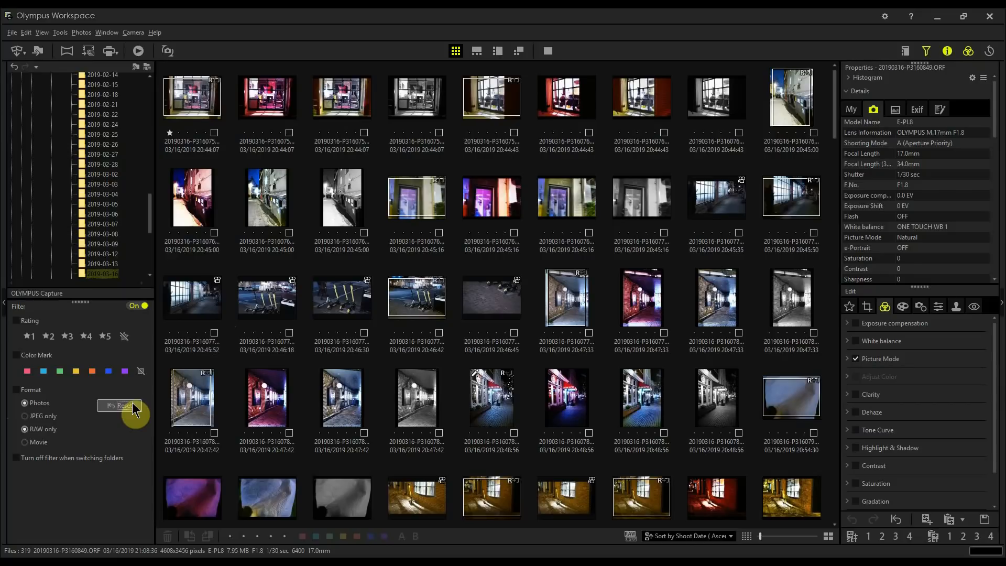
mouse_move(610, 307)
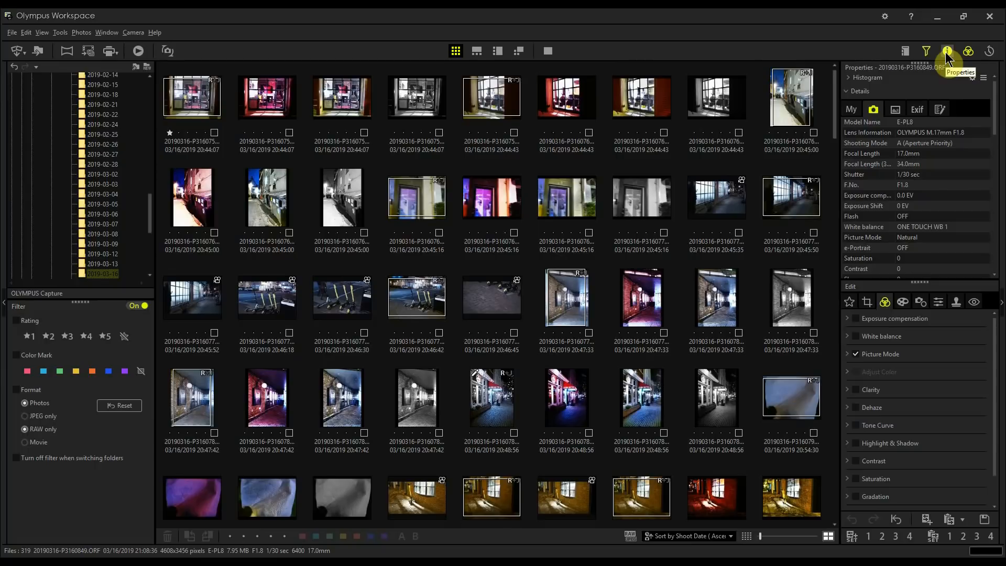
mouse_move(846, 57)
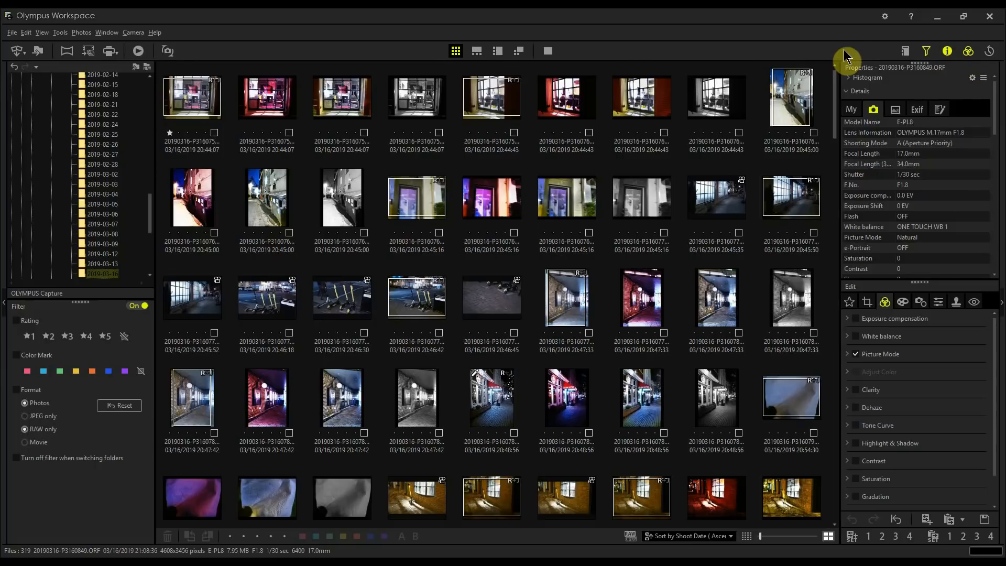